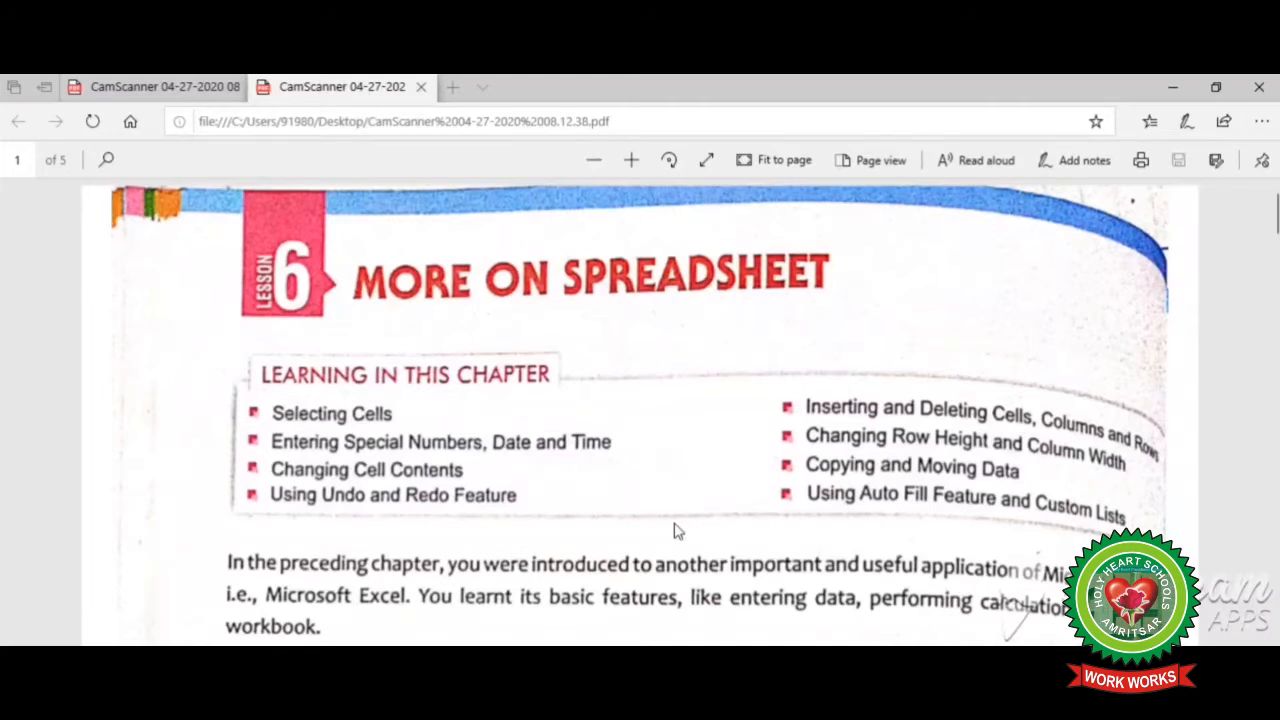
mouse_move(611, 494)
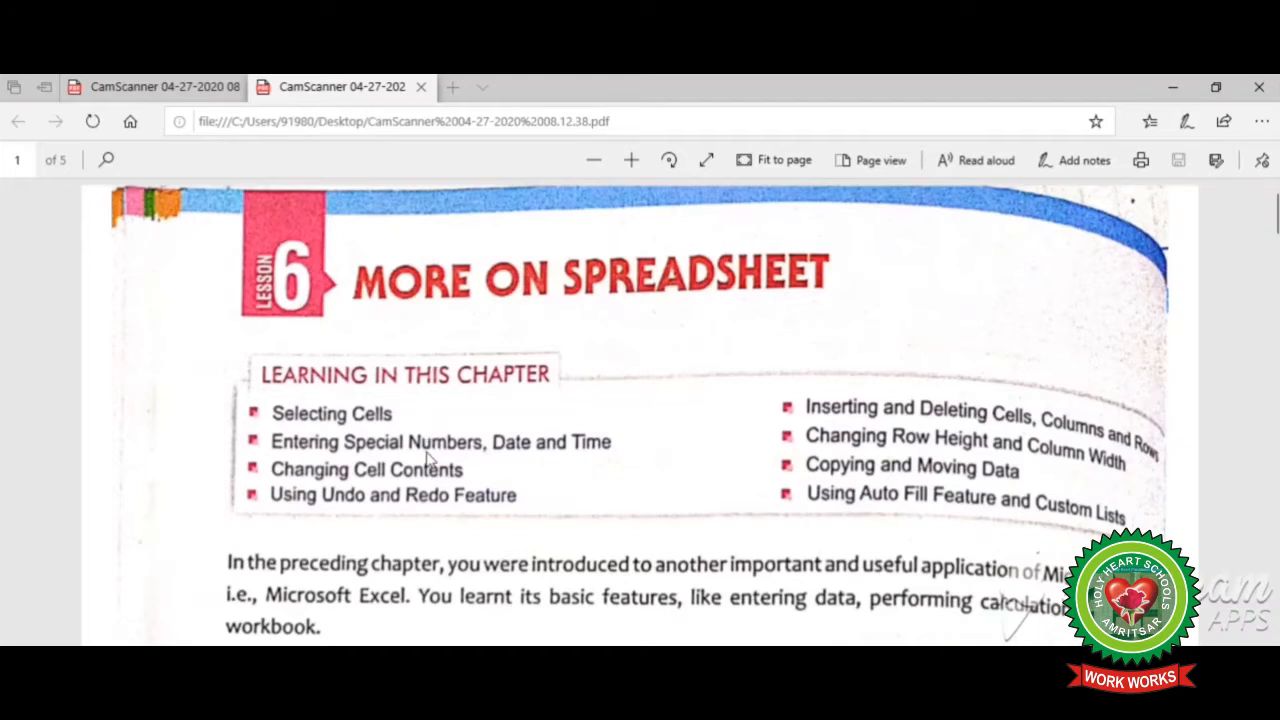
mouse_move(405, 488)
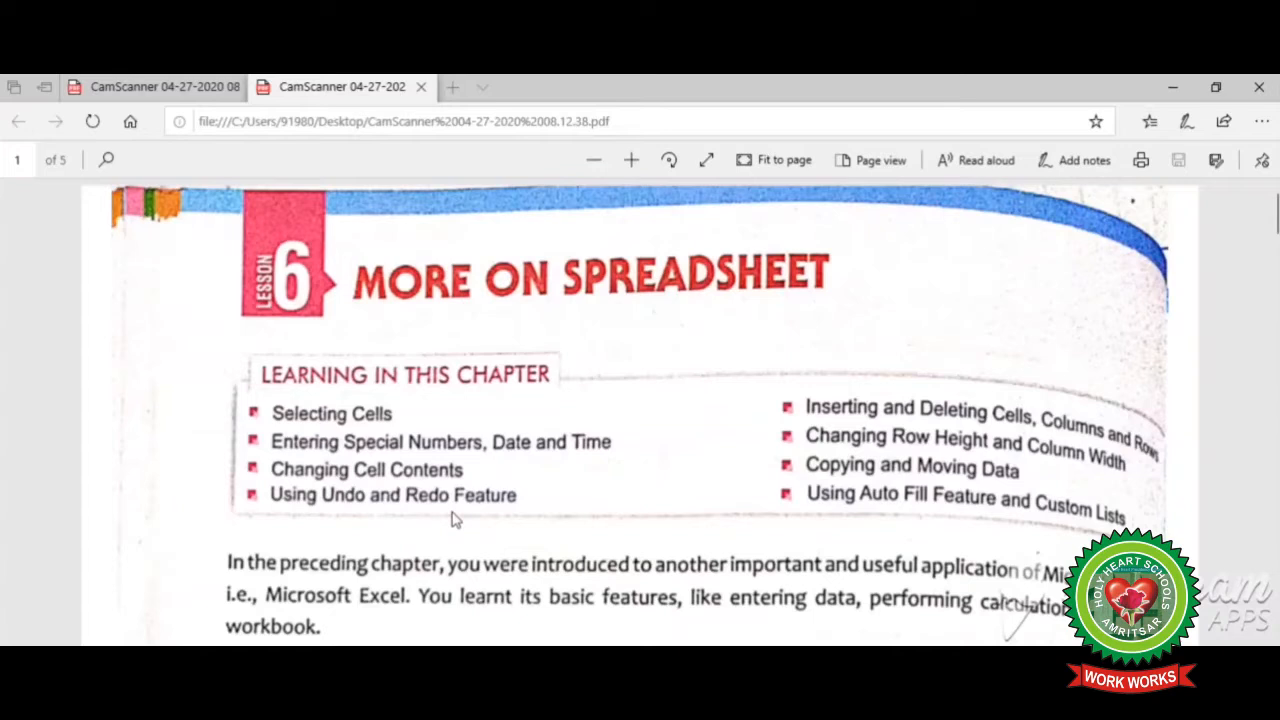
mouse_move(815, 432)
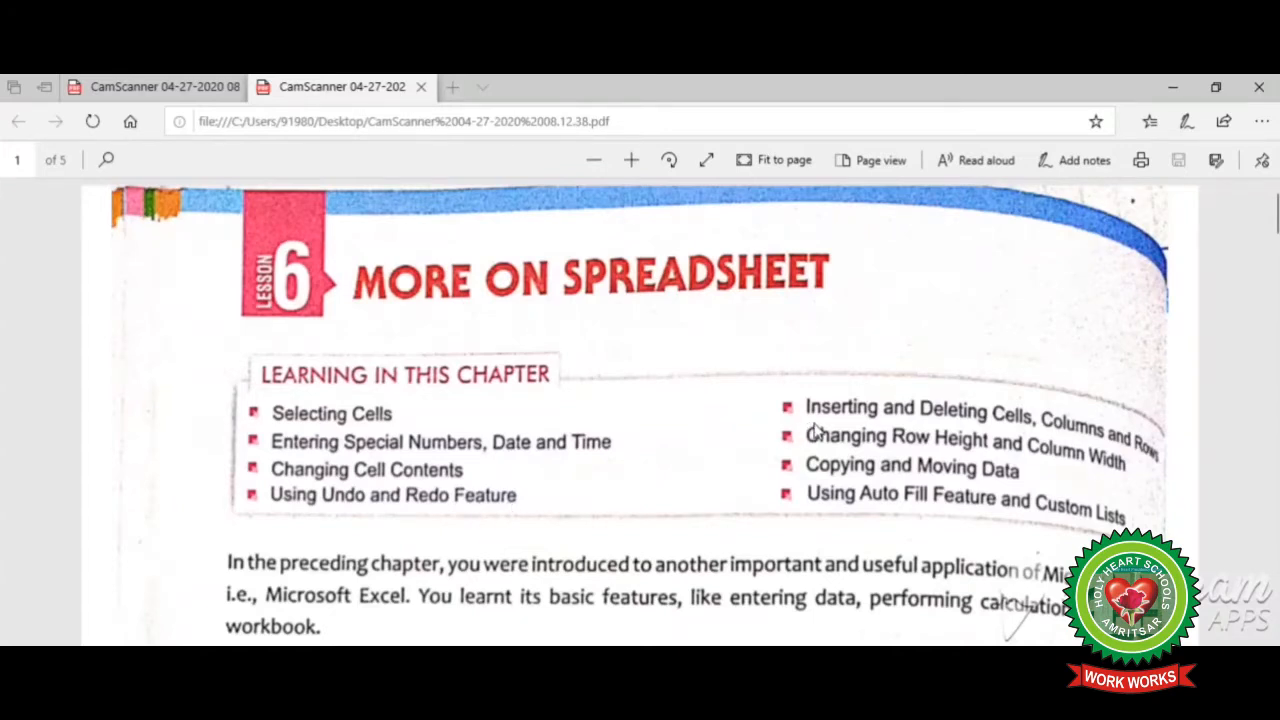
mouse_move(883, 450)
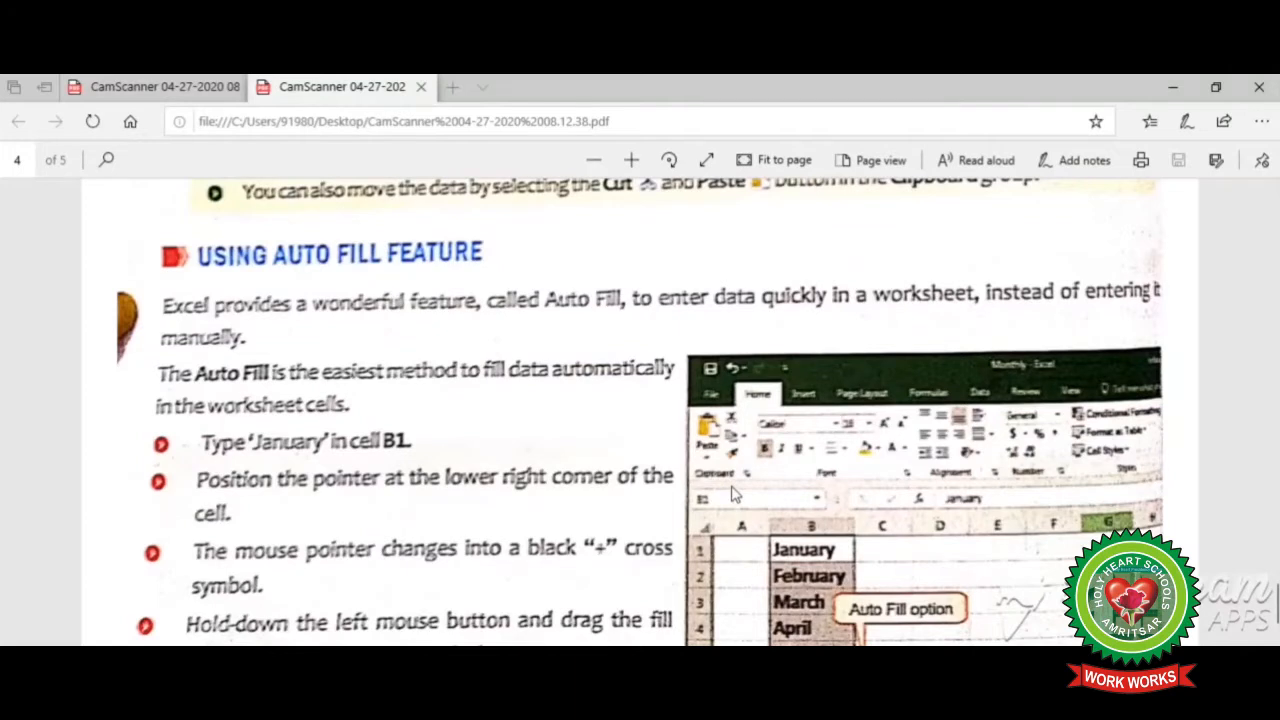
mouse_move(700, 420)
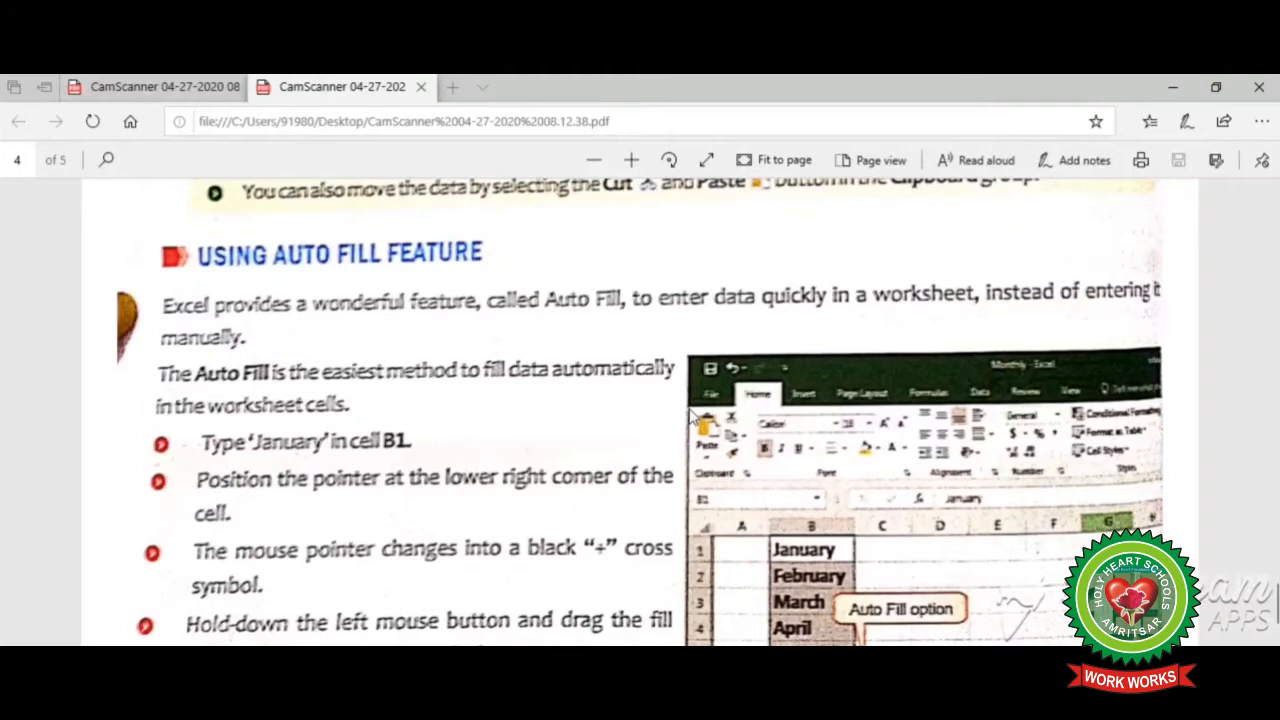
mouse_move(638, 545)
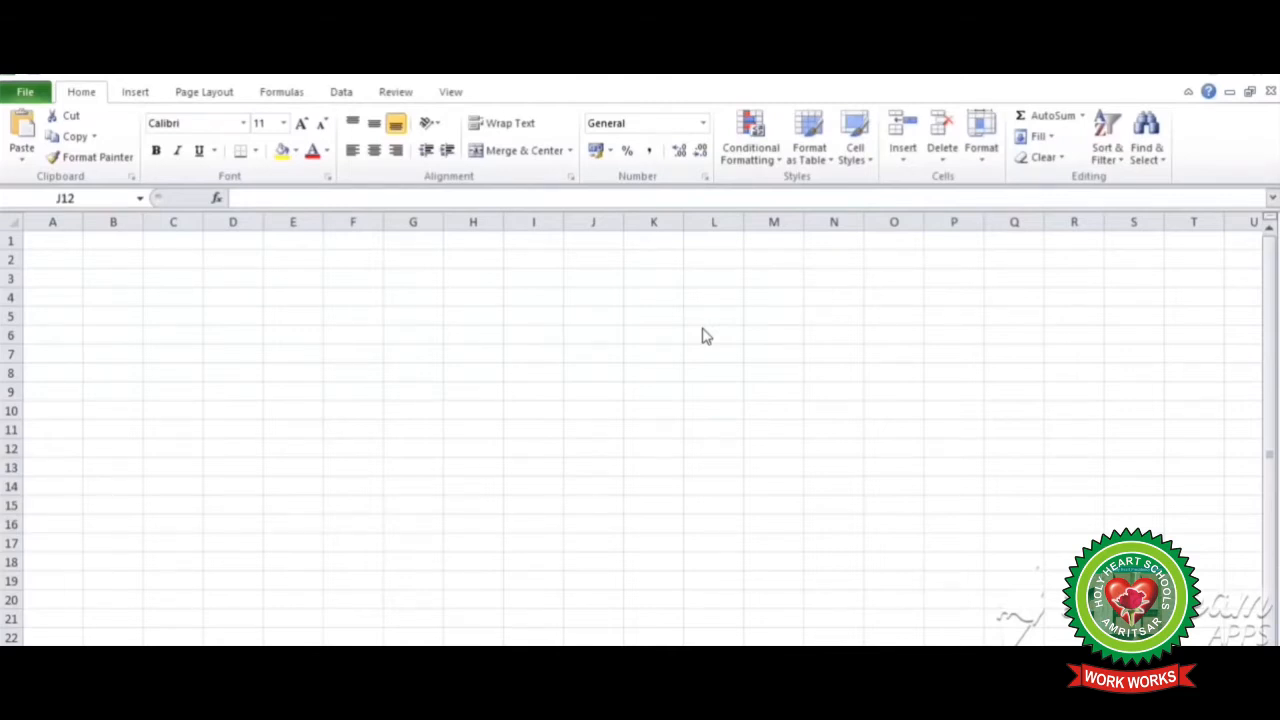
mouse_move(500, 305)
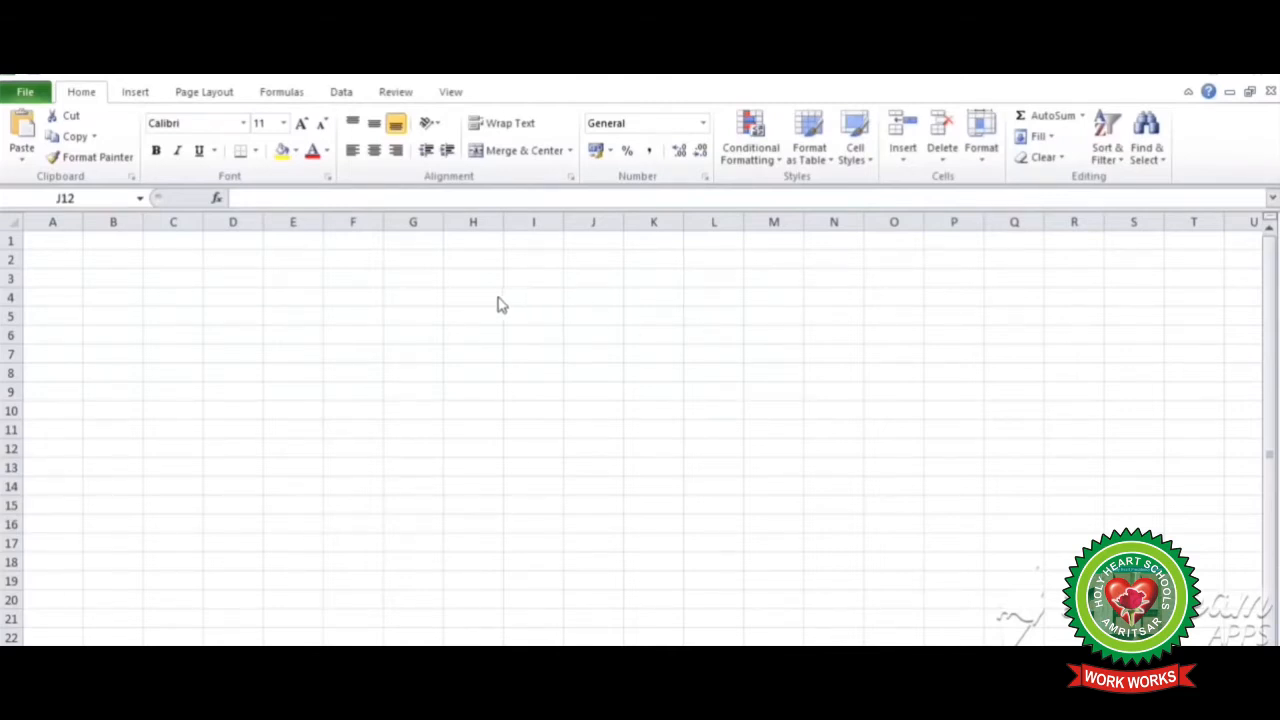
Enter january in H4 and AutoFill the months down to december in H15
left_click(473, 296)
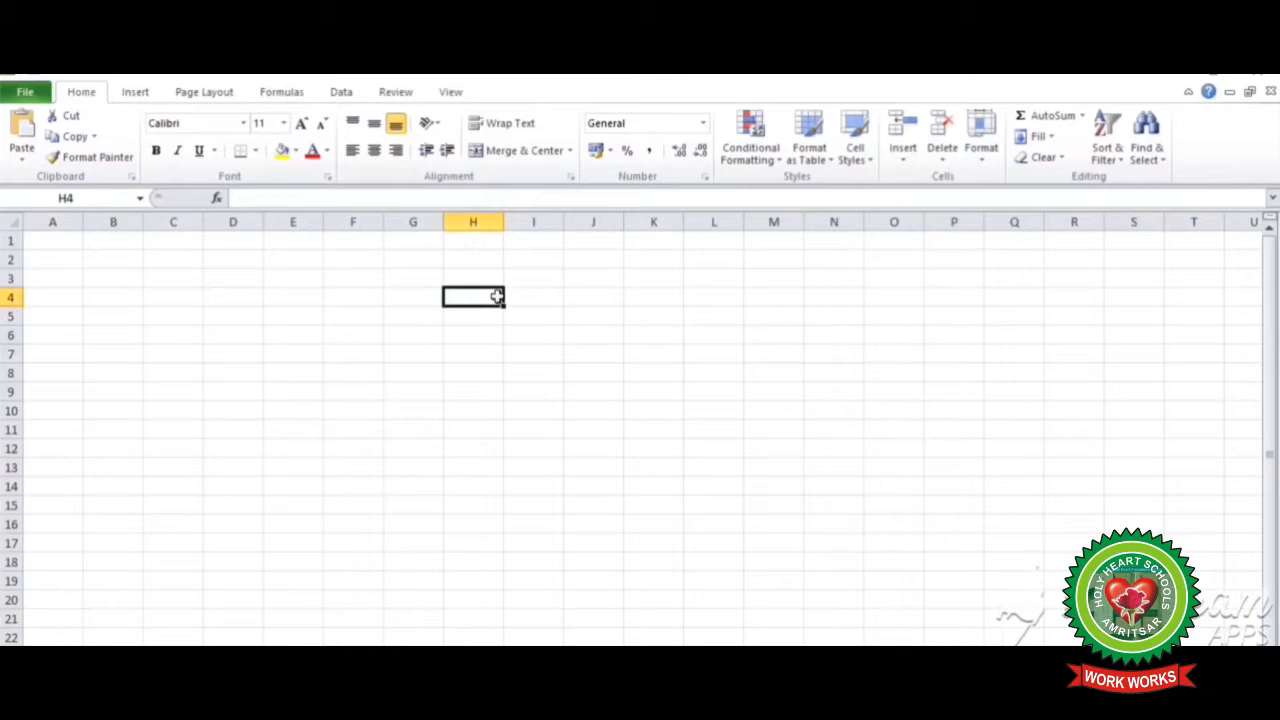
type("january")
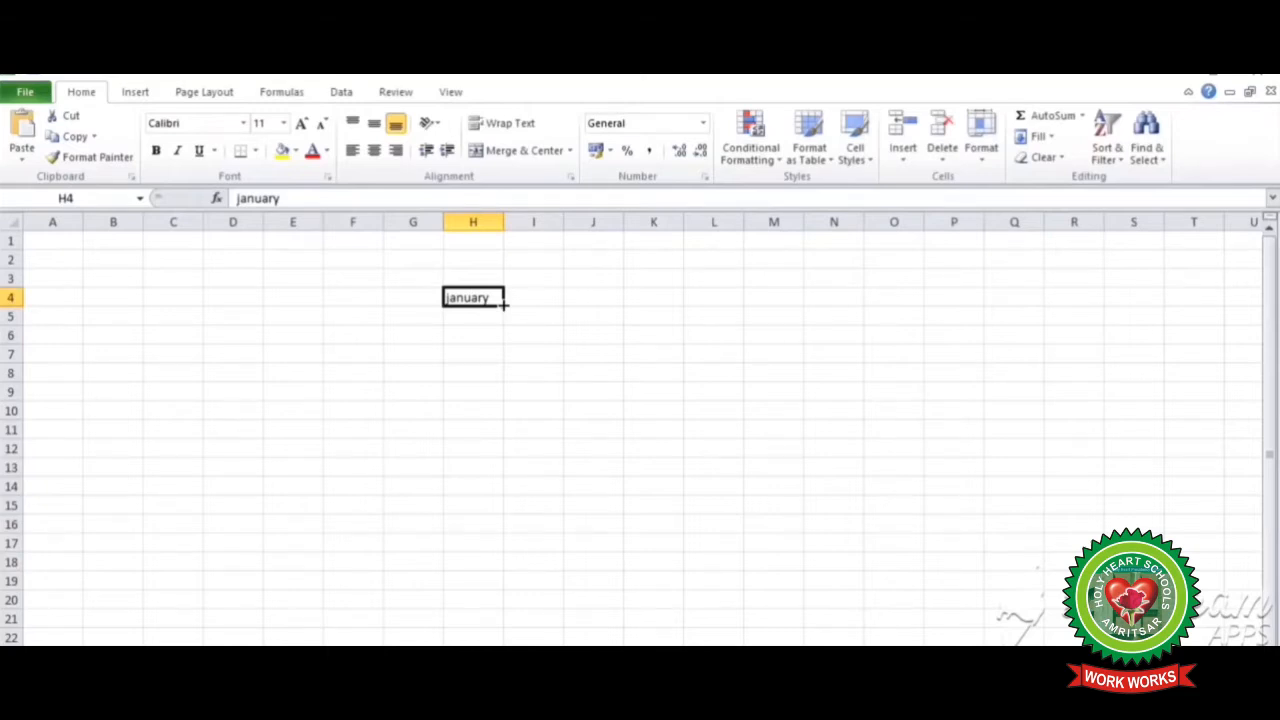
left_click_drag(505, 305, 505, 378)
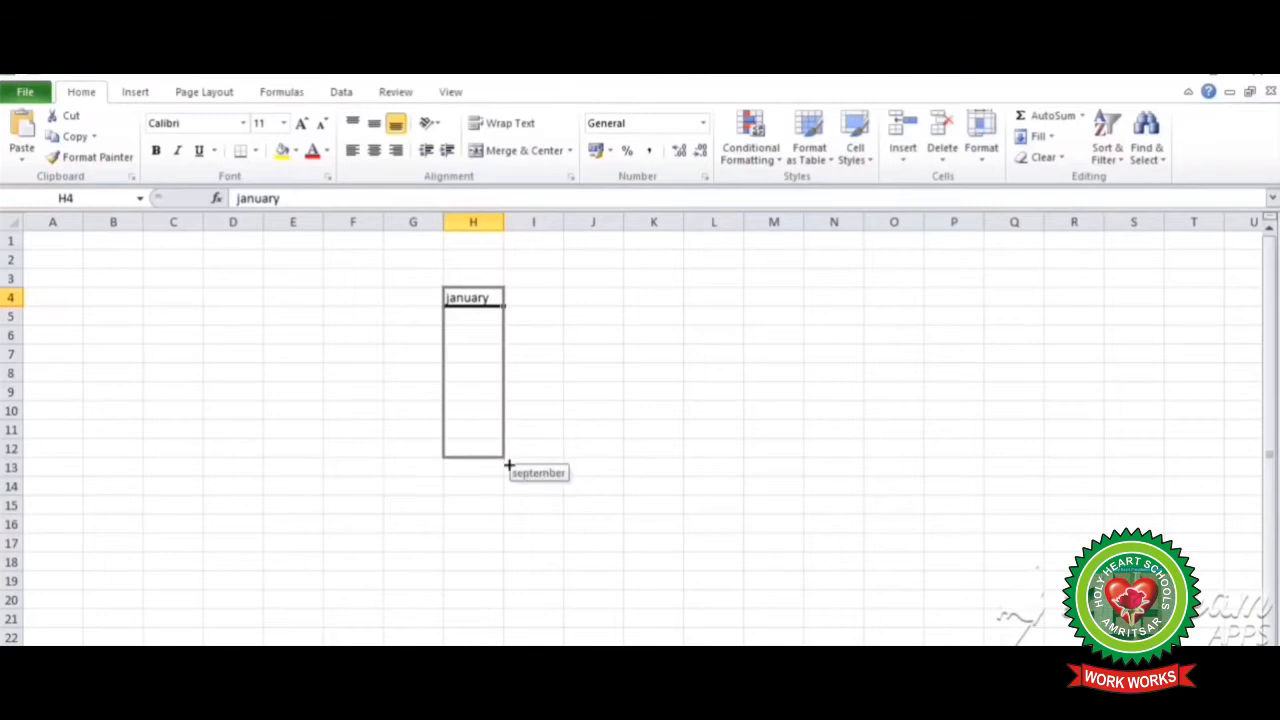
left_click_drag(473, 297, 473, 505)
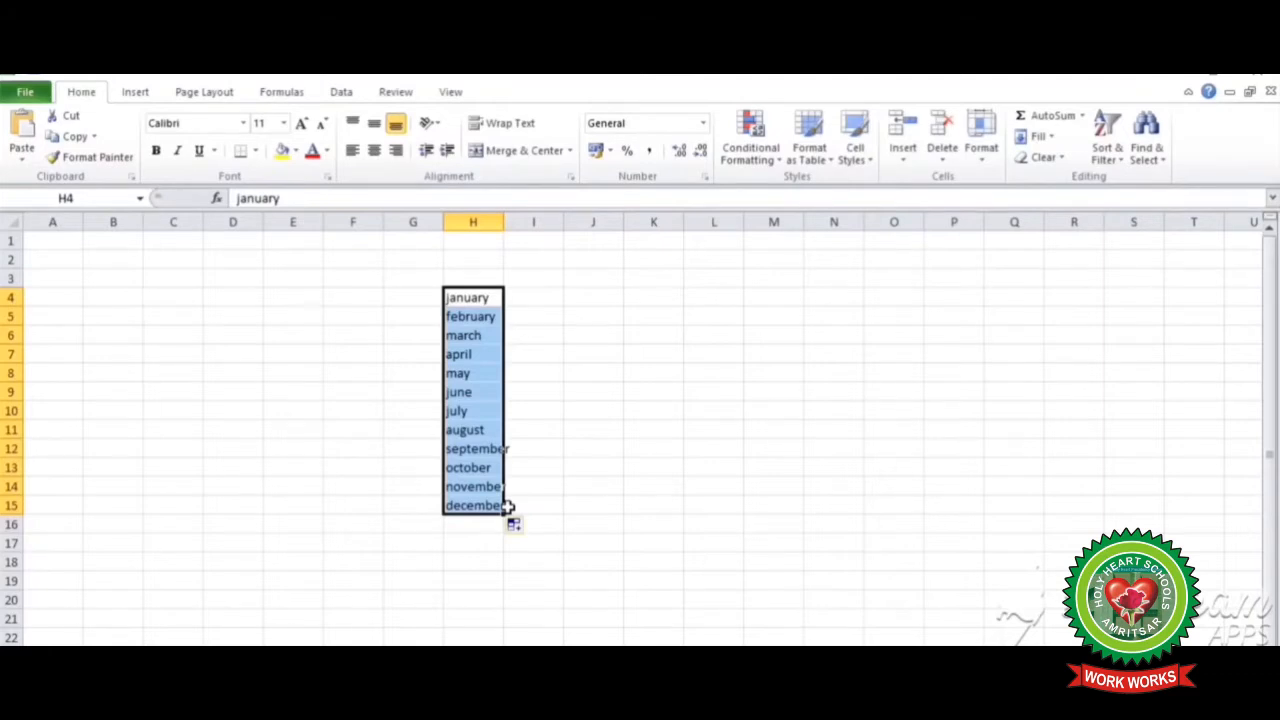
mouse_move(603, 320)
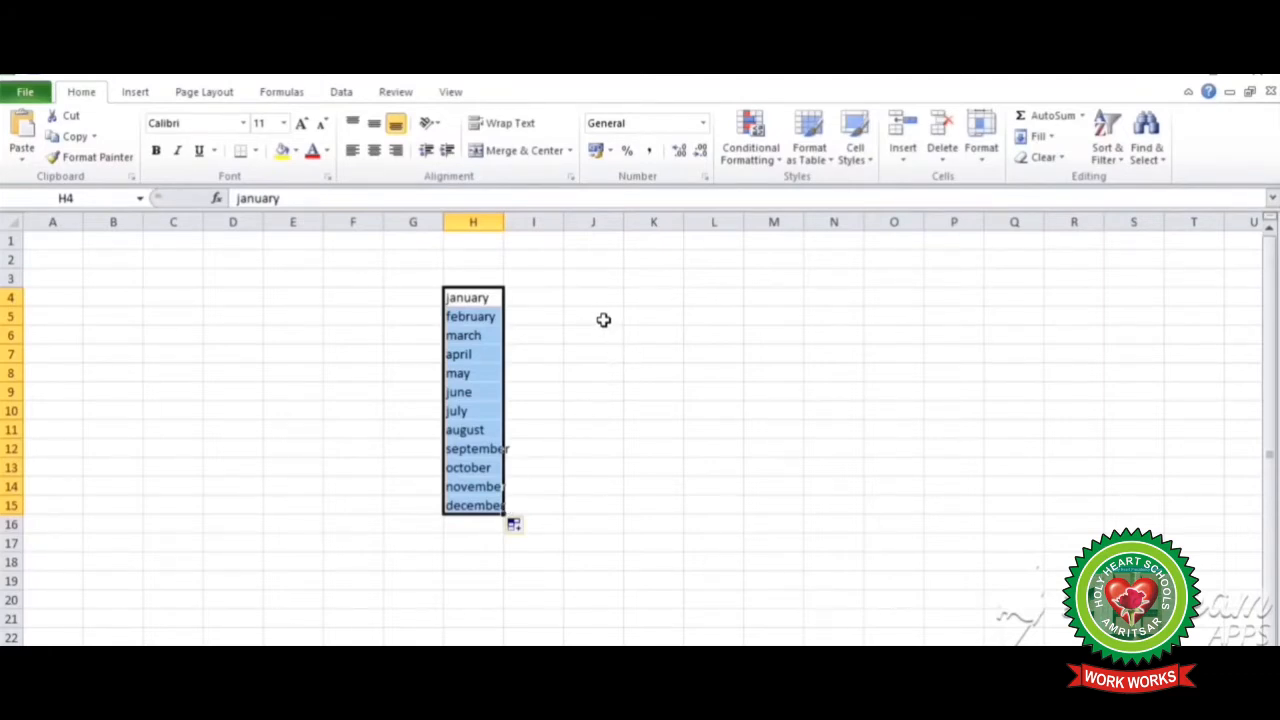
Enter 1 in J4 and 2 in J5, then fill the series down to 19 in J22
left_click(593, 297)
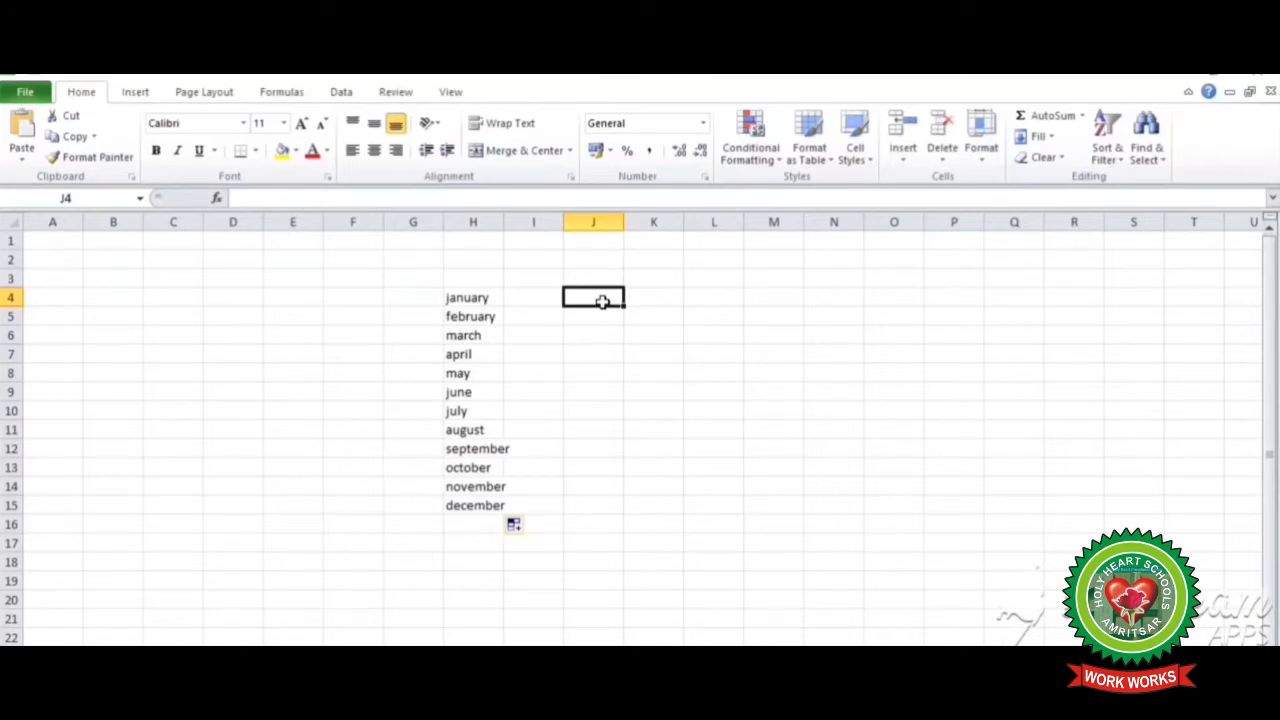
type("1")
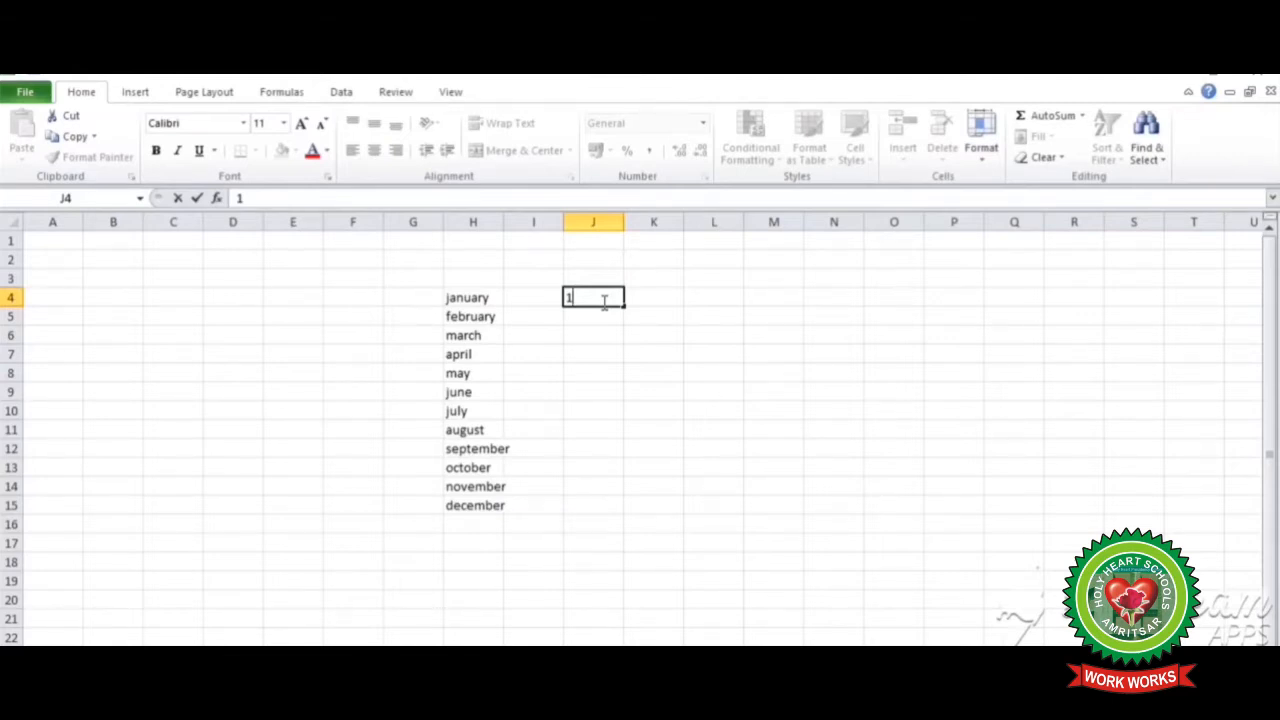
key("enter")
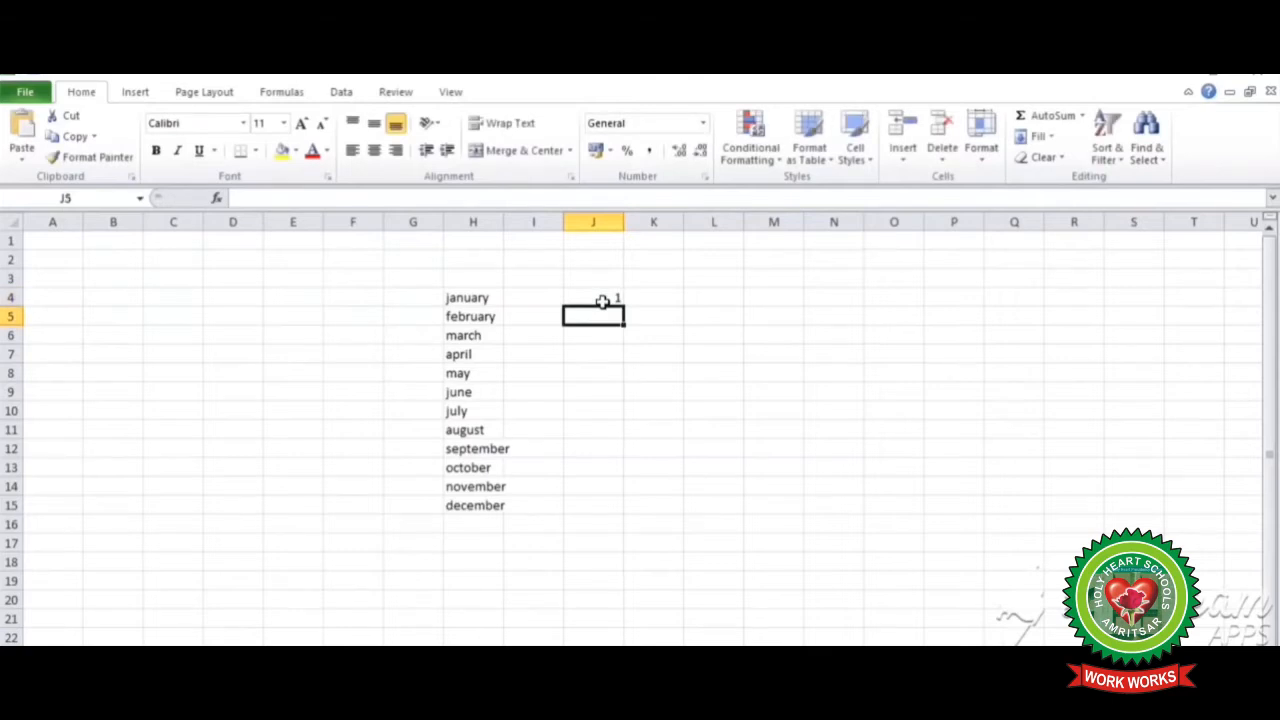
type("2")
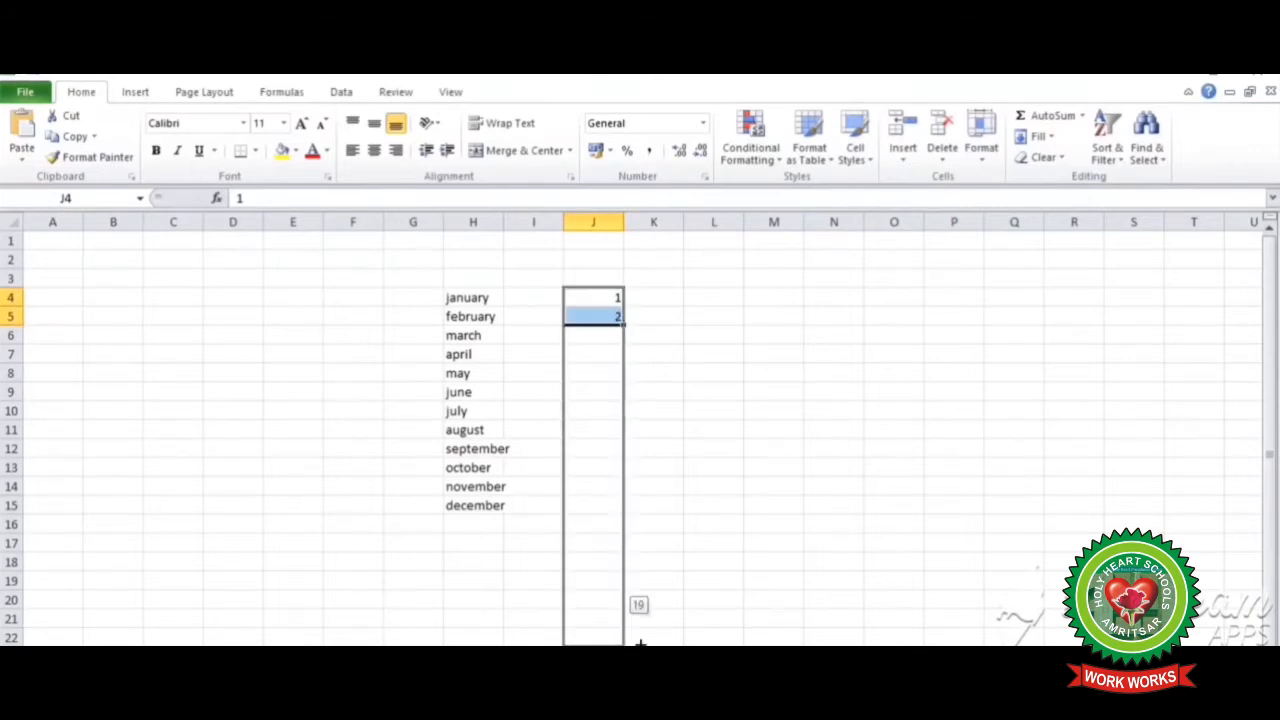
left_click_drag(592, 316, 592, 640)
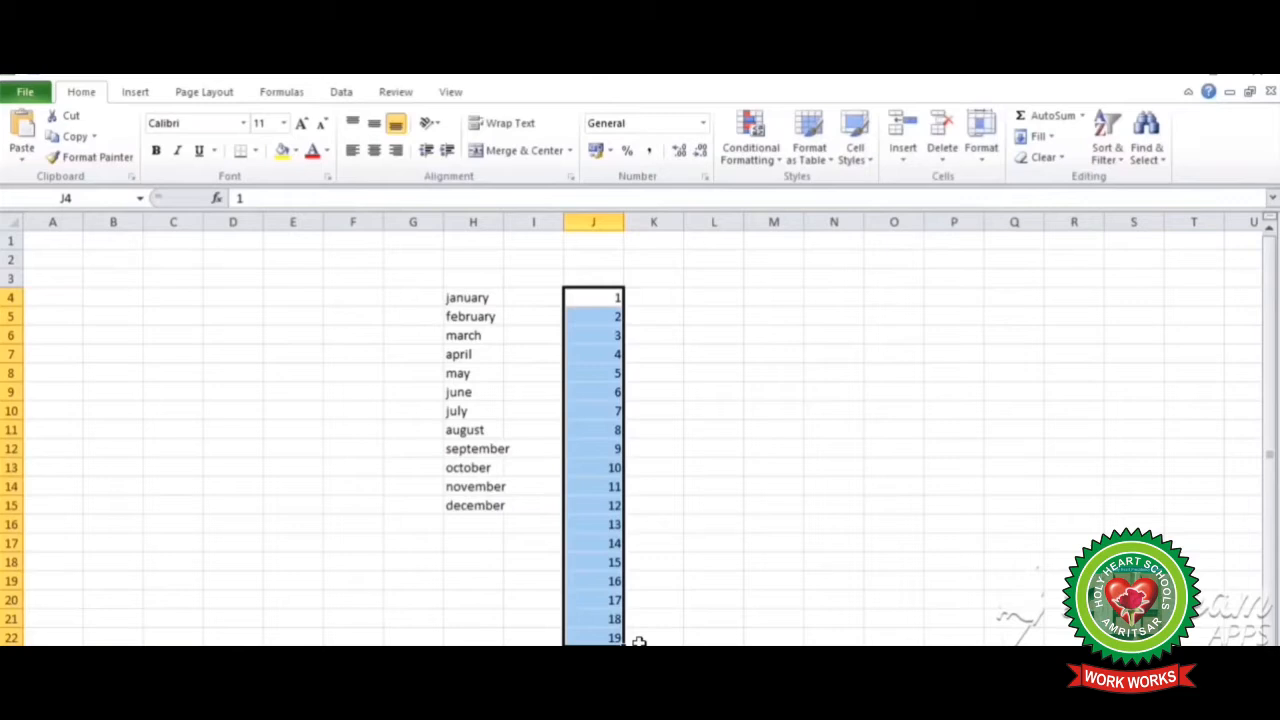
mouse_move(748, 245)
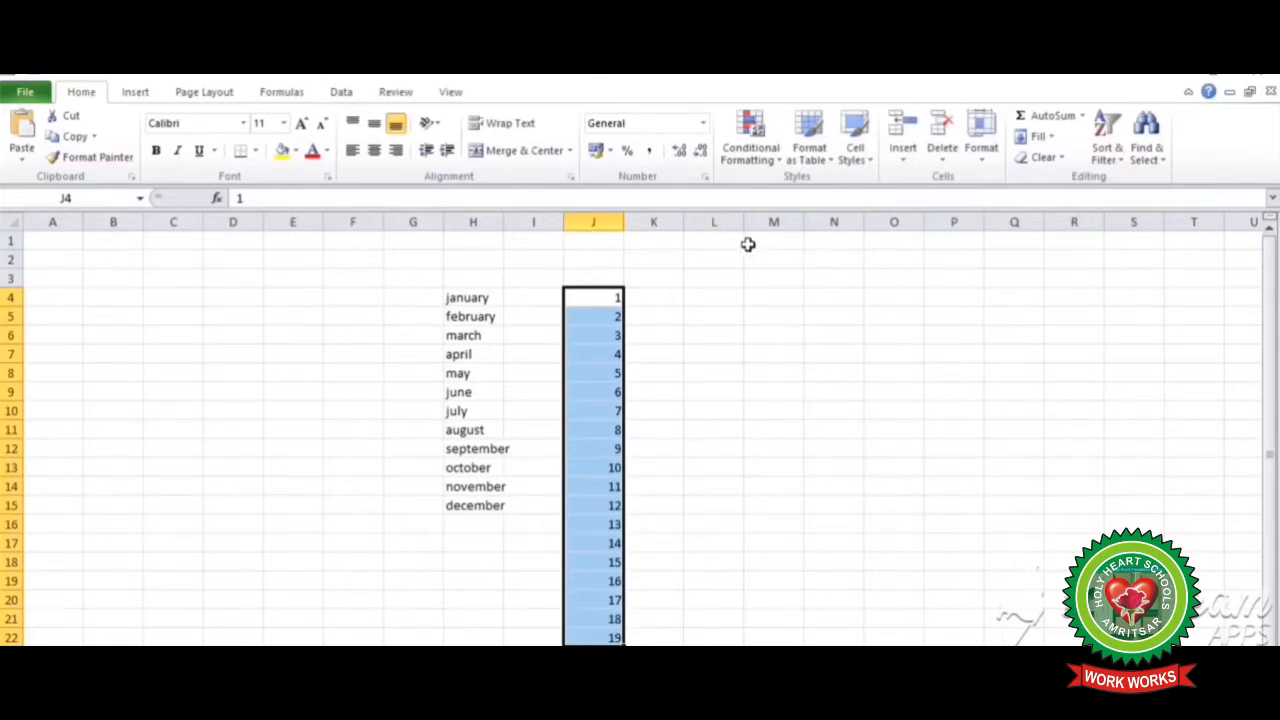
mouse_move(759, 260)
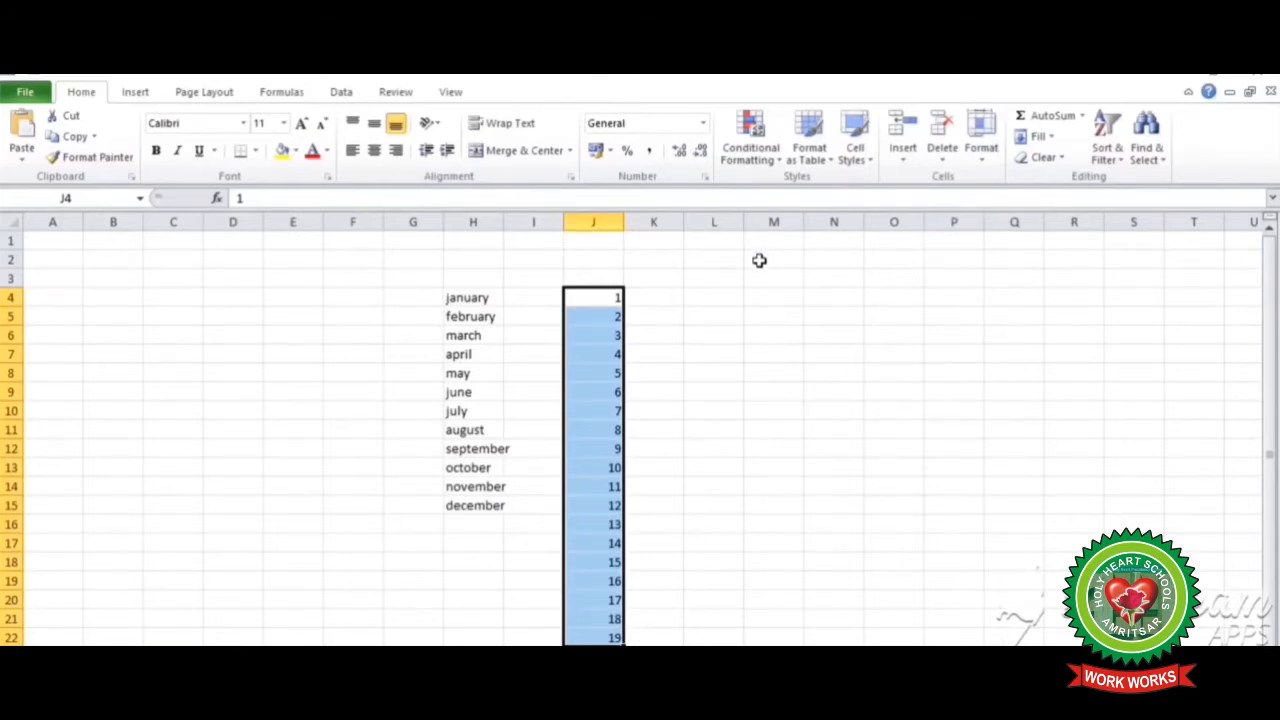
Enter 2 in M2 and AutoFill even numbers down to 42 in M22
left_click(773, 259)
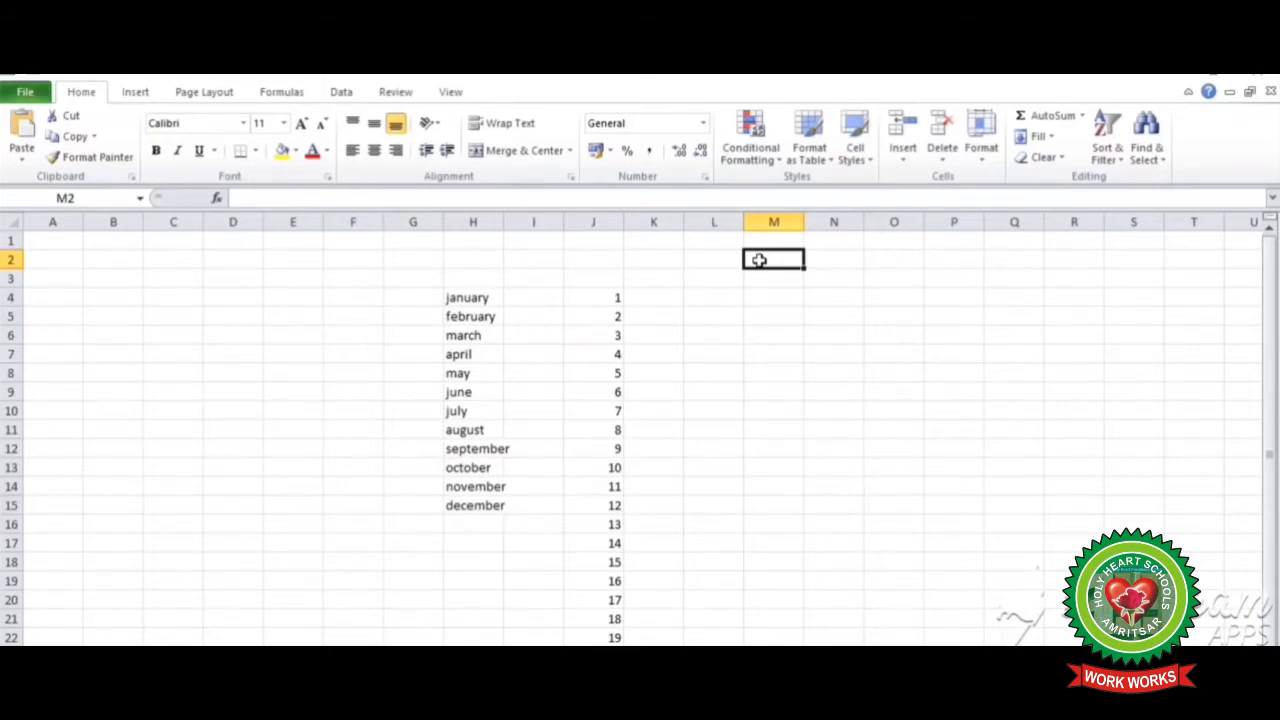
type("2")
left_click(773, 278)
type("4")
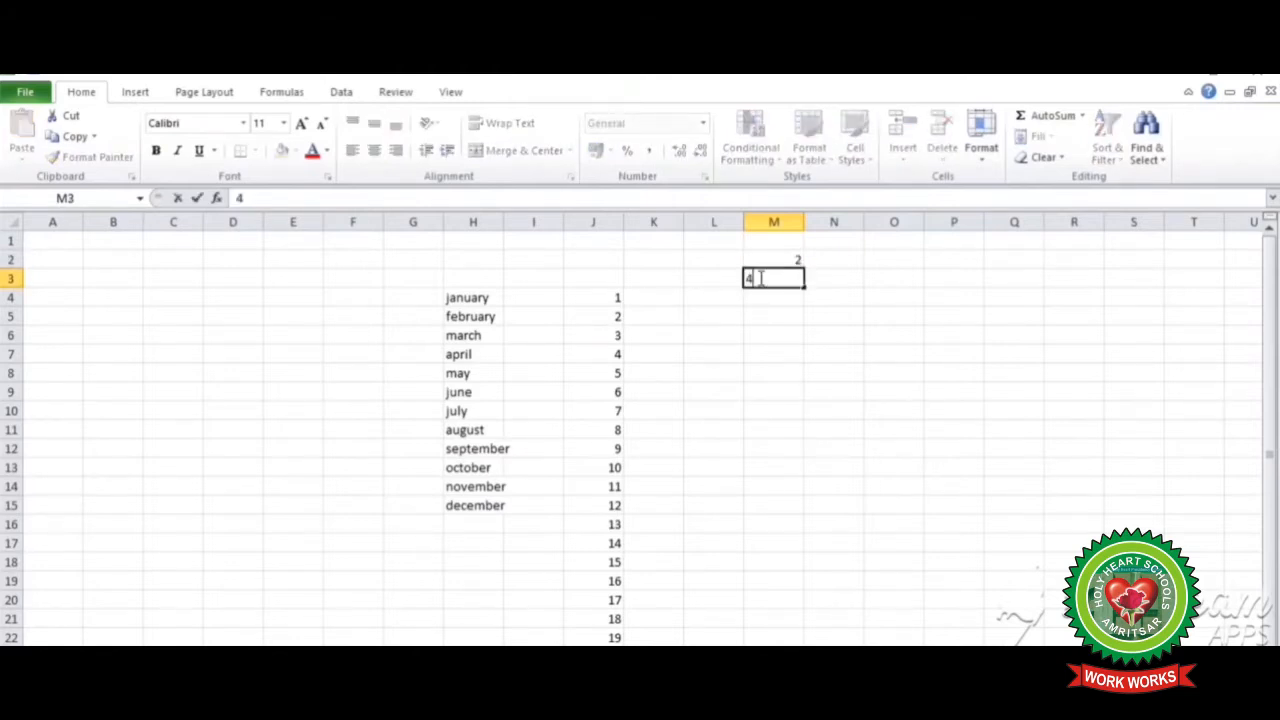
mouse_move(773, 256)
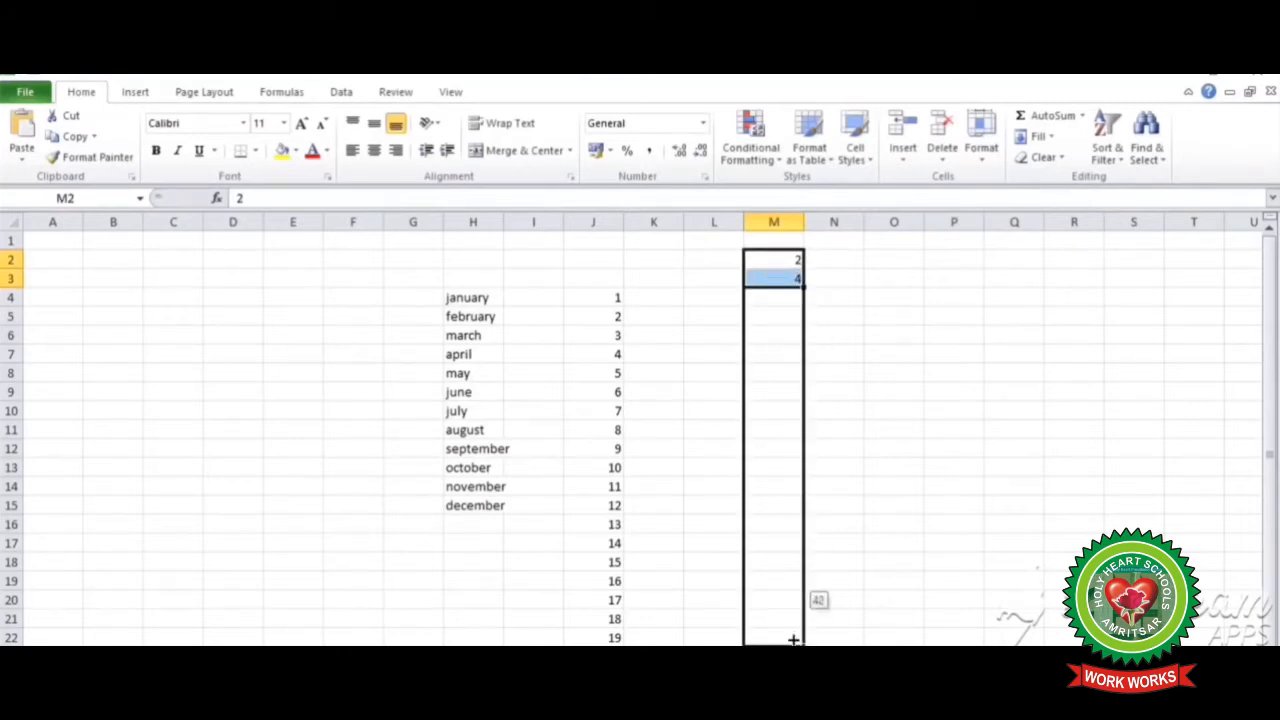
left_click_drag(794, 278, 794, 638)
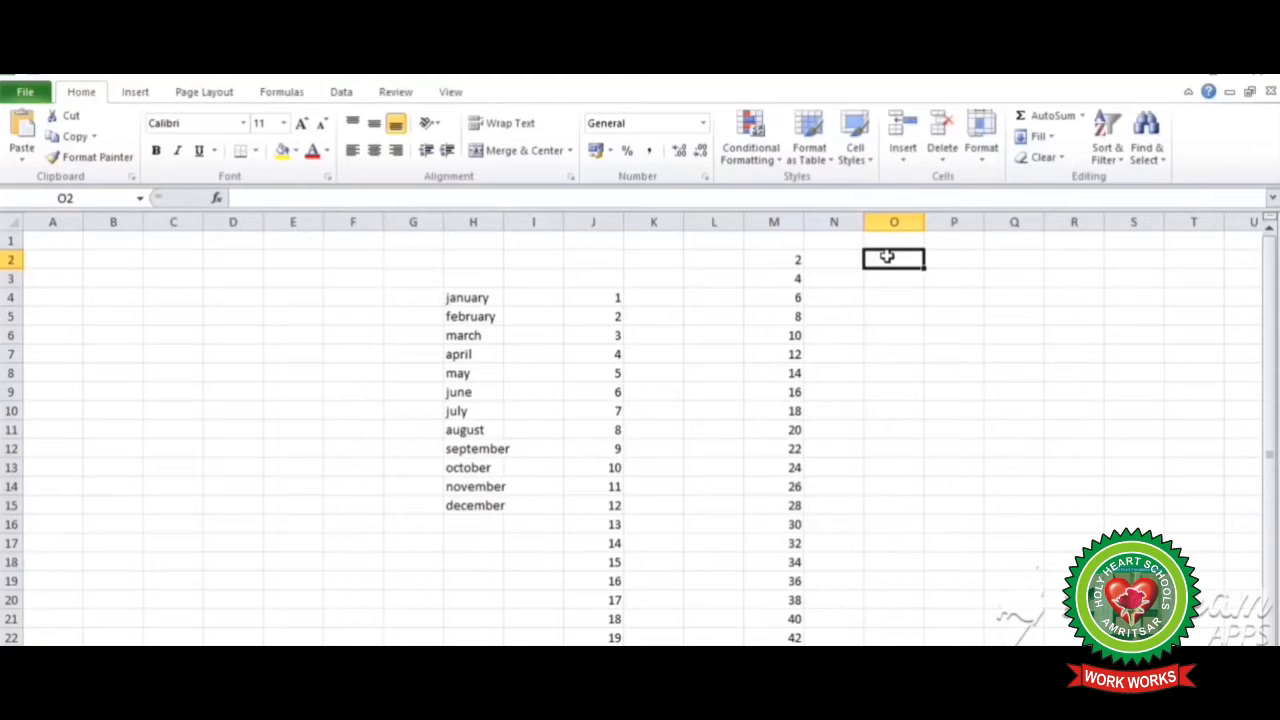
Enter Sunday in O2 and AutoFill repeating weekdays down to O18
type("sunday")
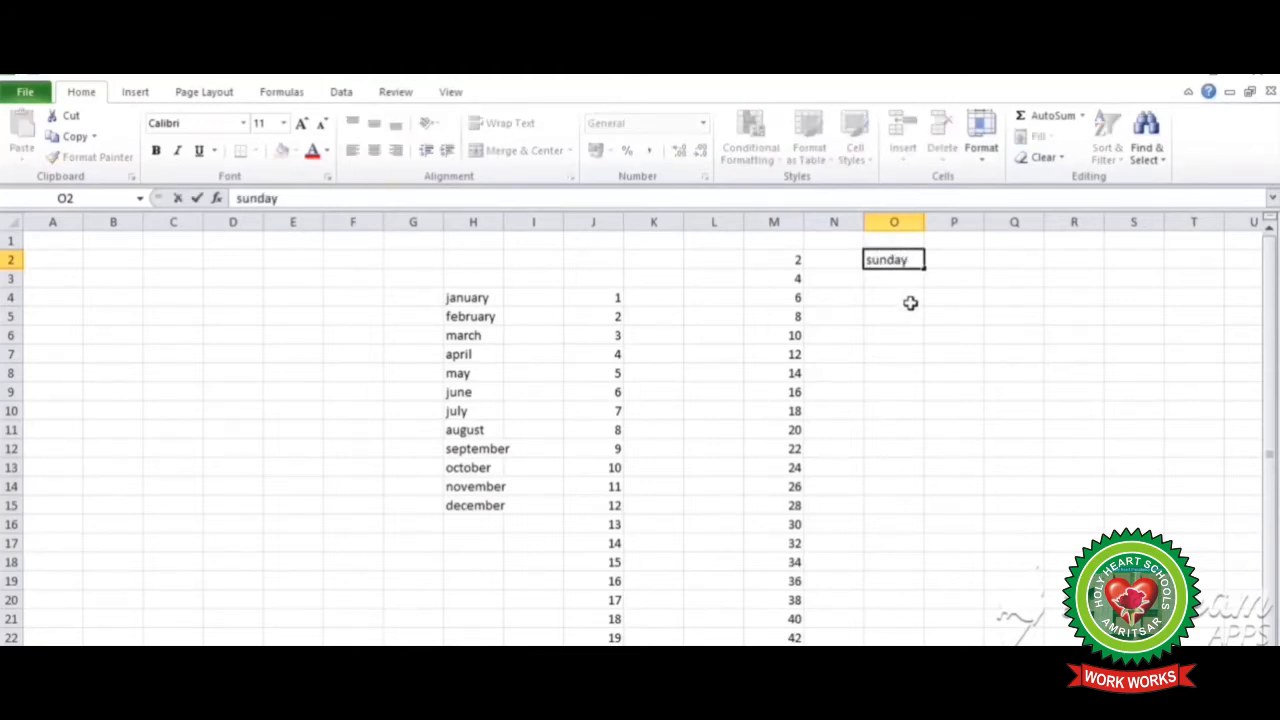
mouse_move(936, 259)
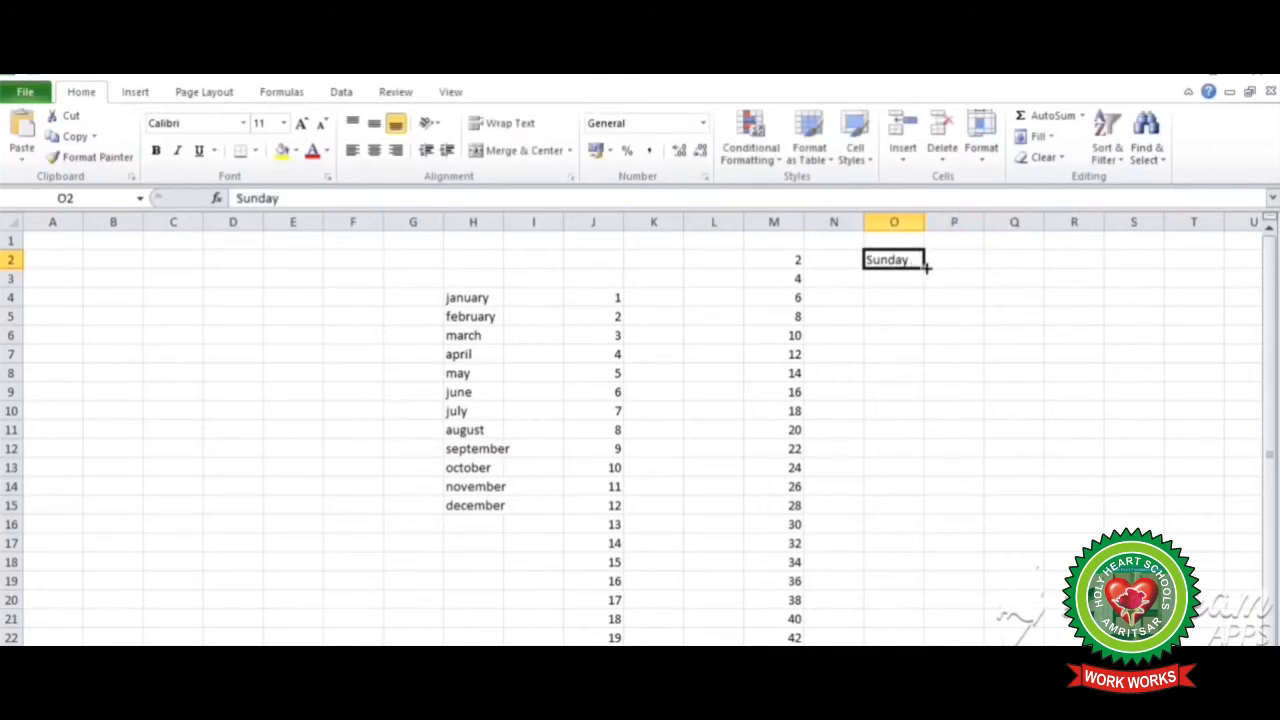
left_click_drag(925, 268, 935, 478)
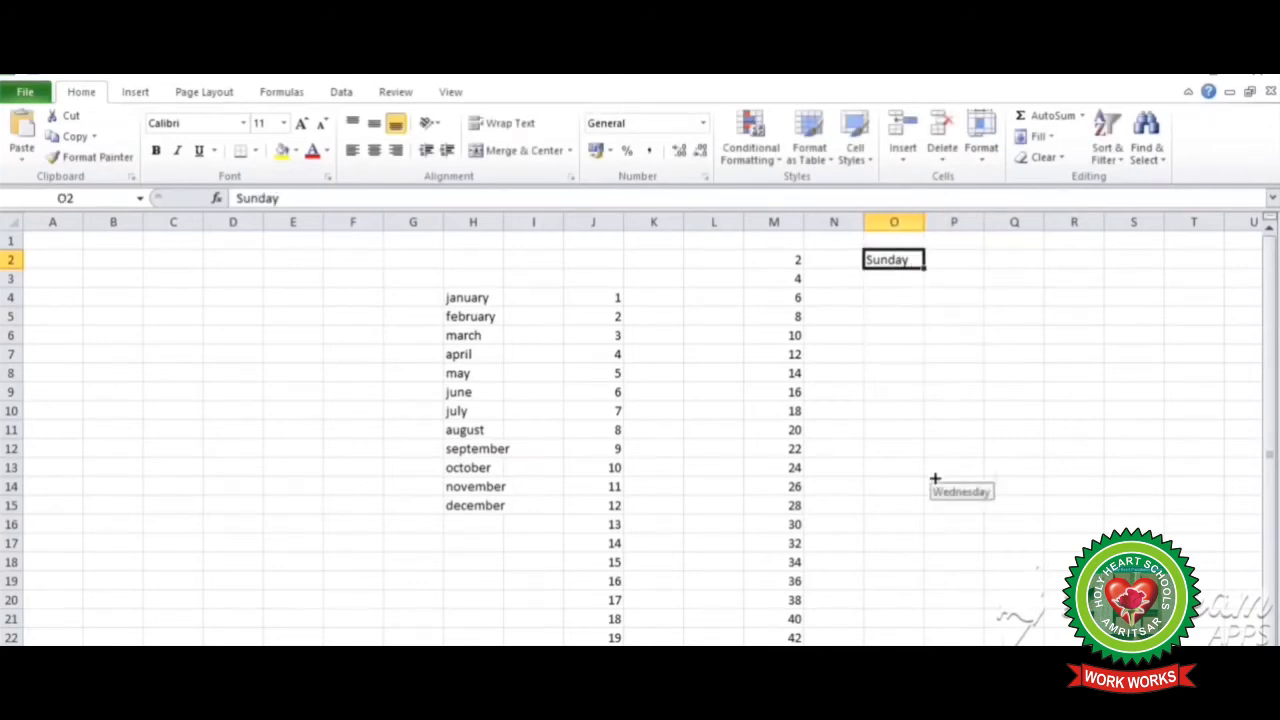
left_click_drag(893, 268, 893, 562)
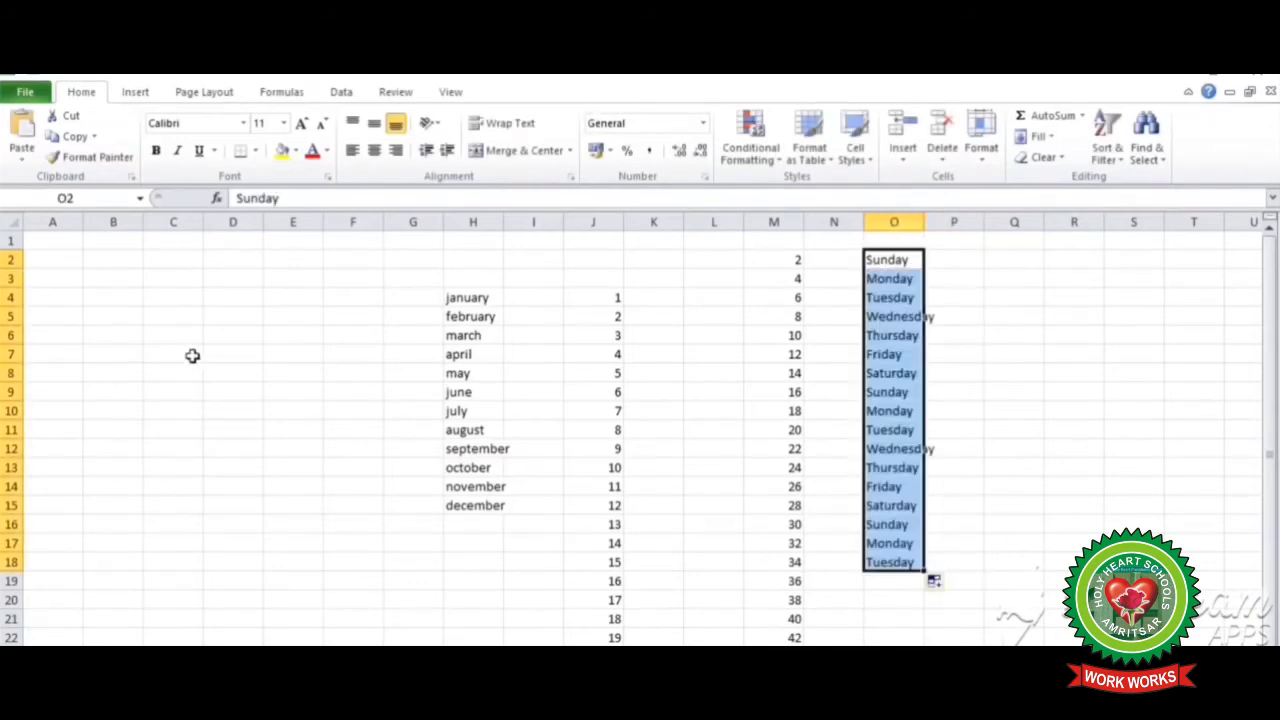
mouse_move(228, 282)
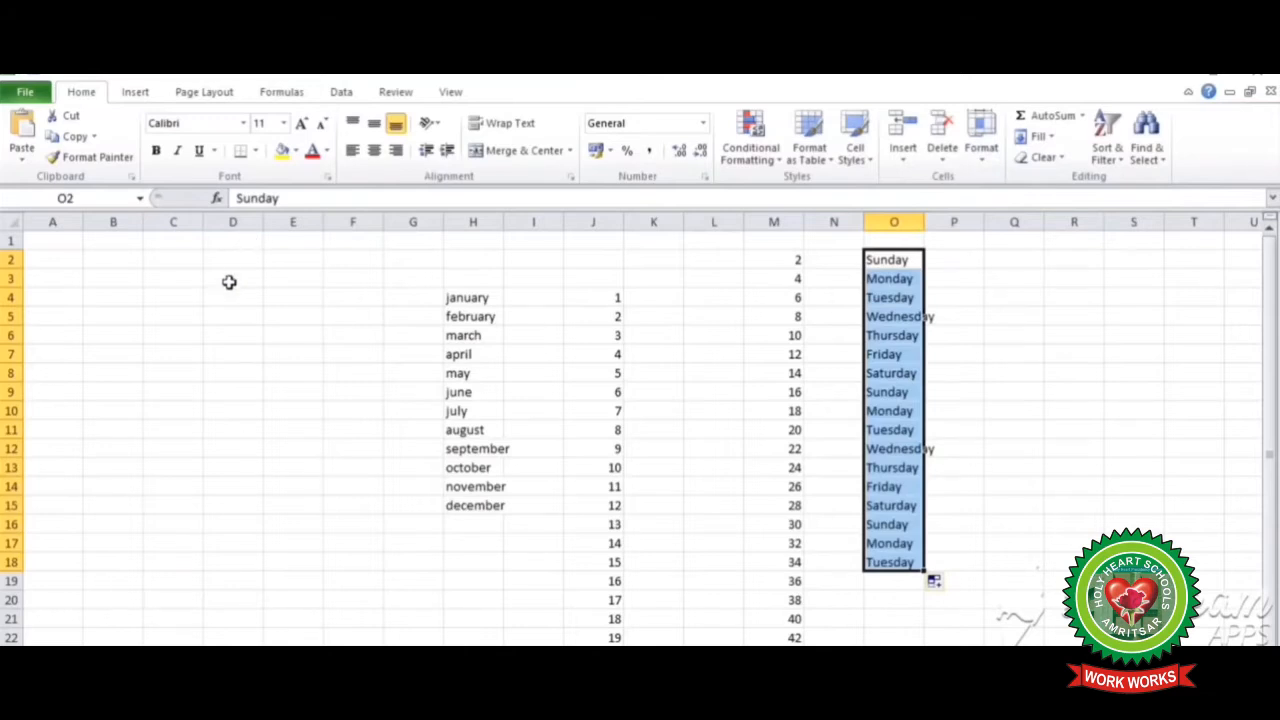
Enter 1 in D3 and 6 in D4, then fill the pattern down column D
left_click(232, 278)
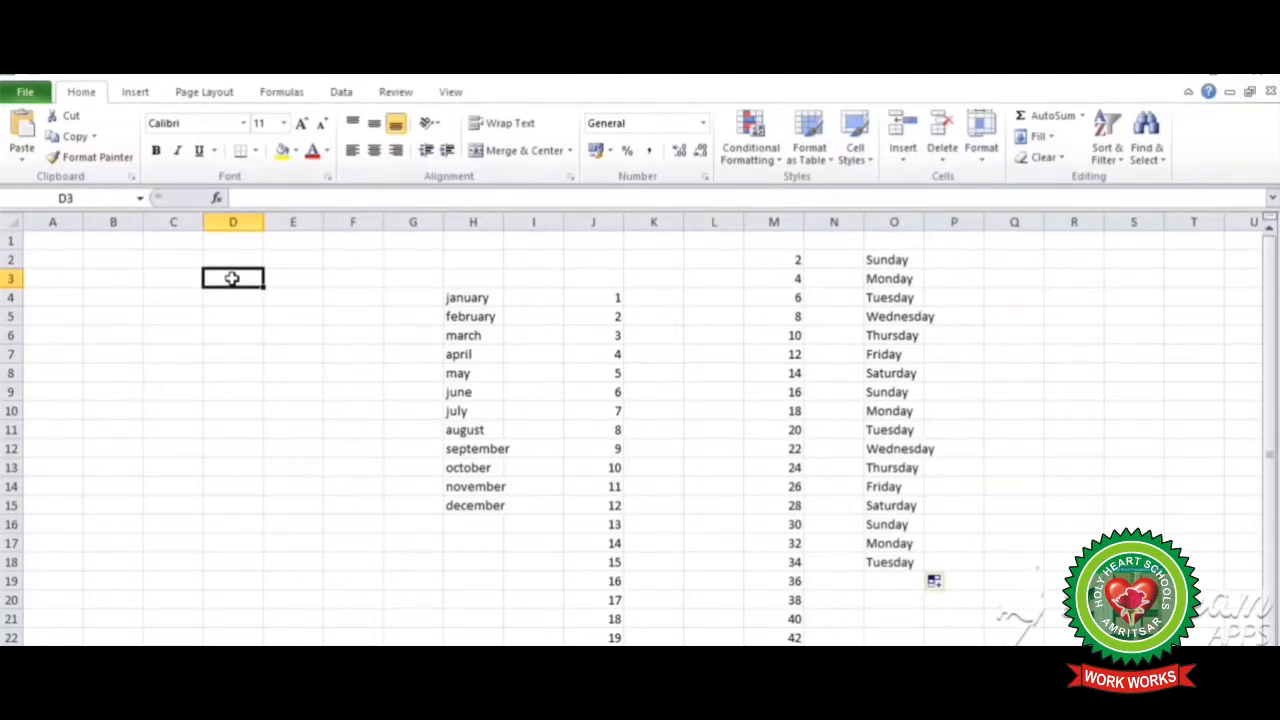
type("1")
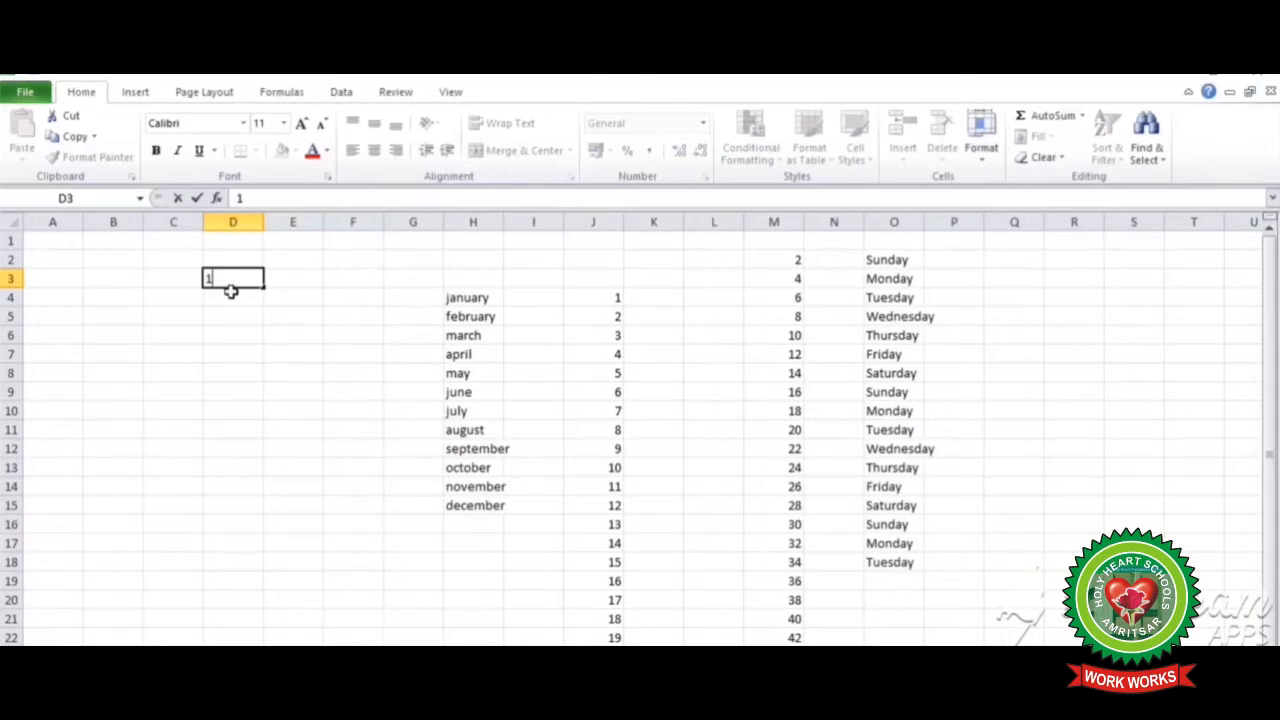
type("6")
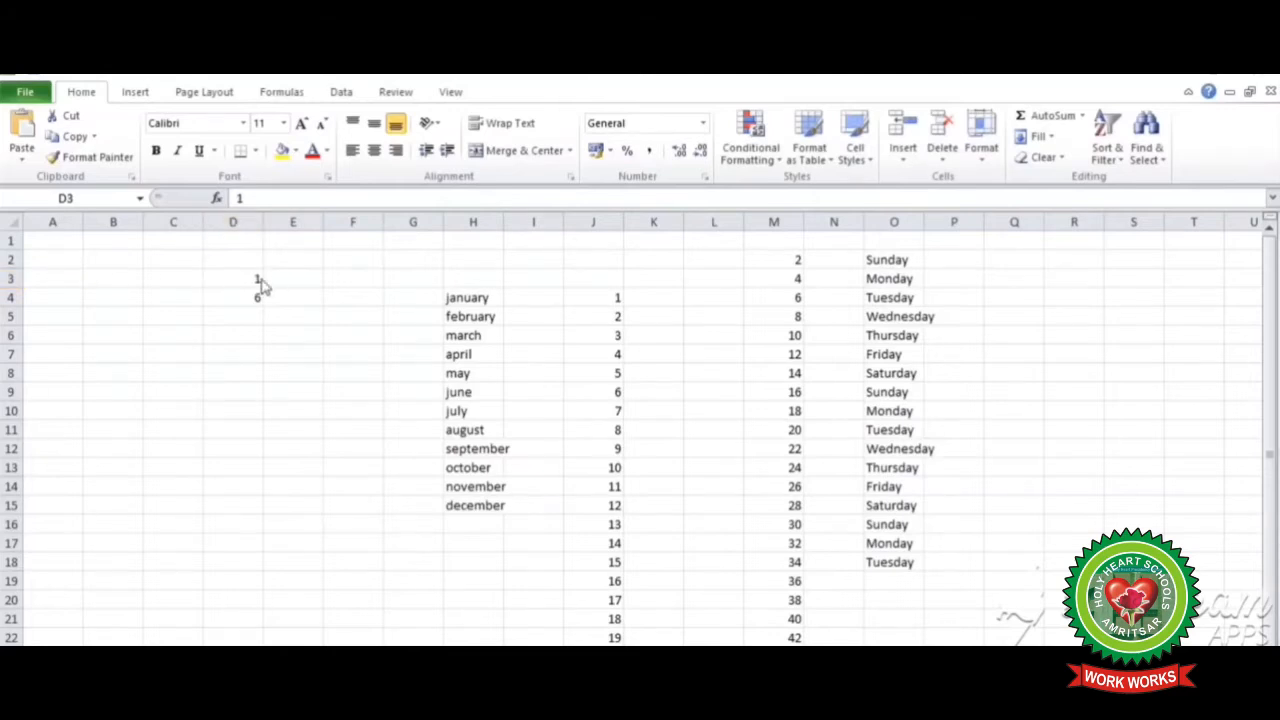
left_click(232, 278)
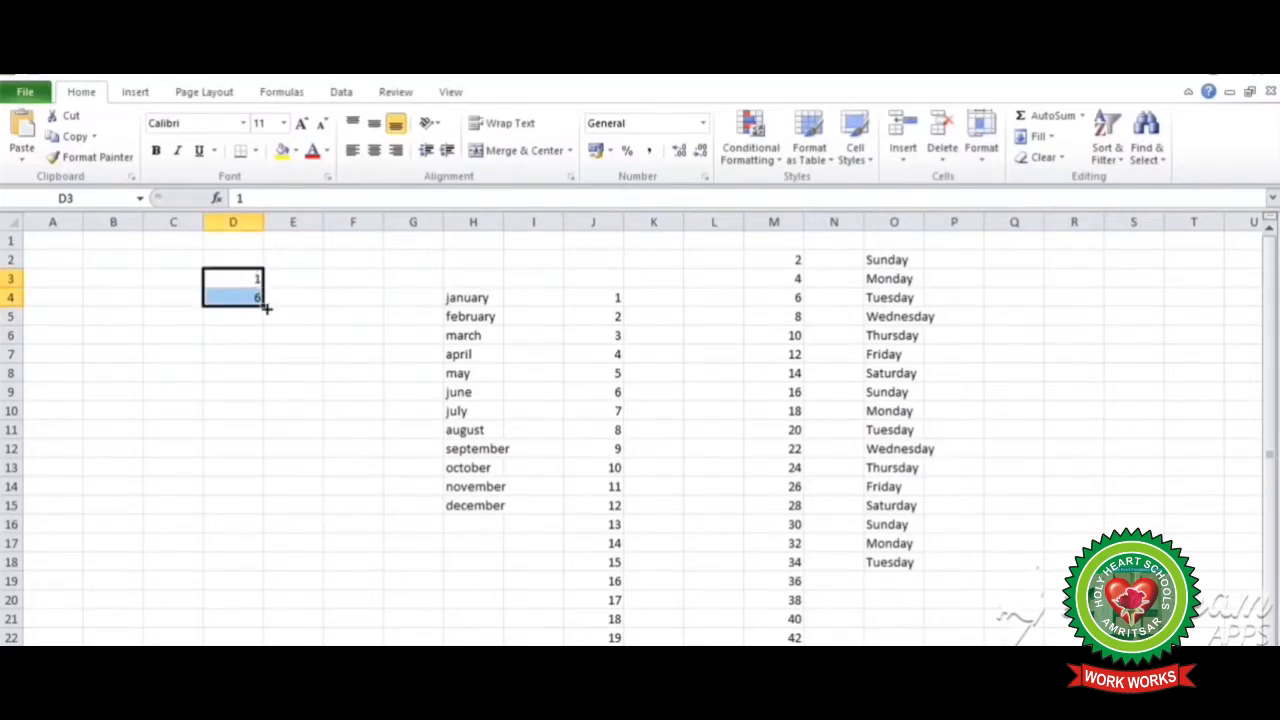
left_click_drag(260, 305, 253, 600)
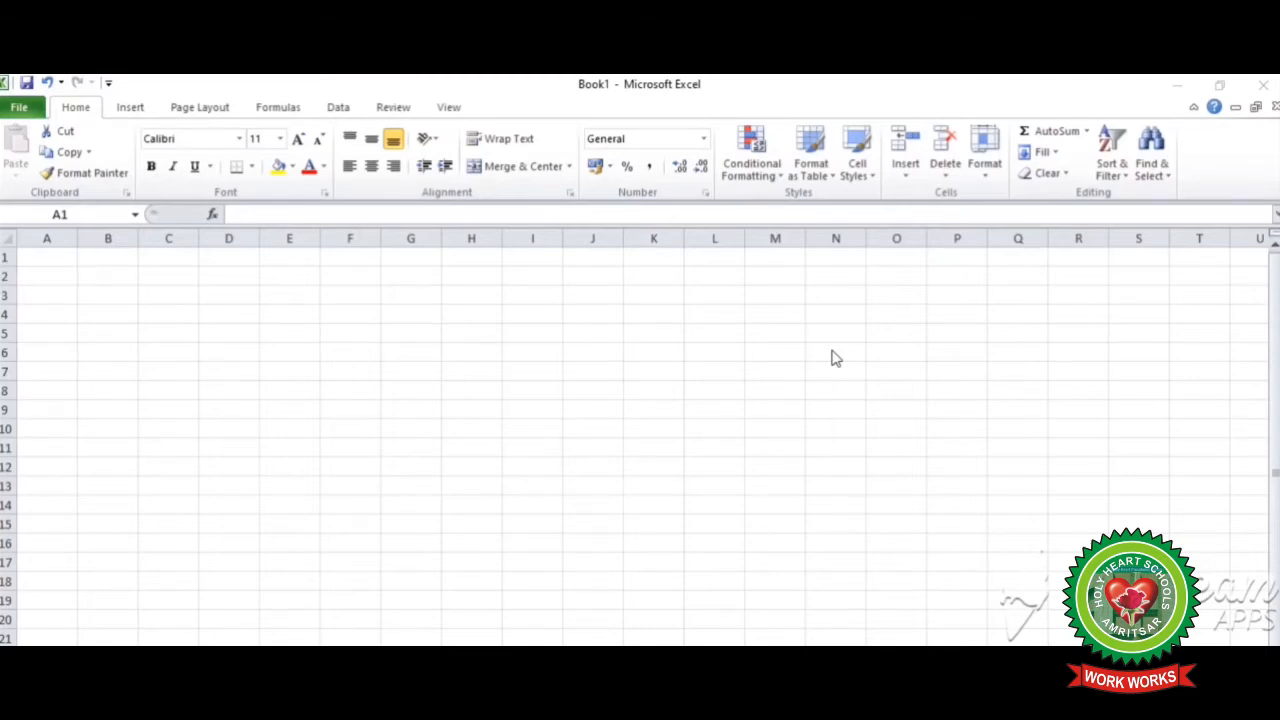
mouse_move(476, 388)
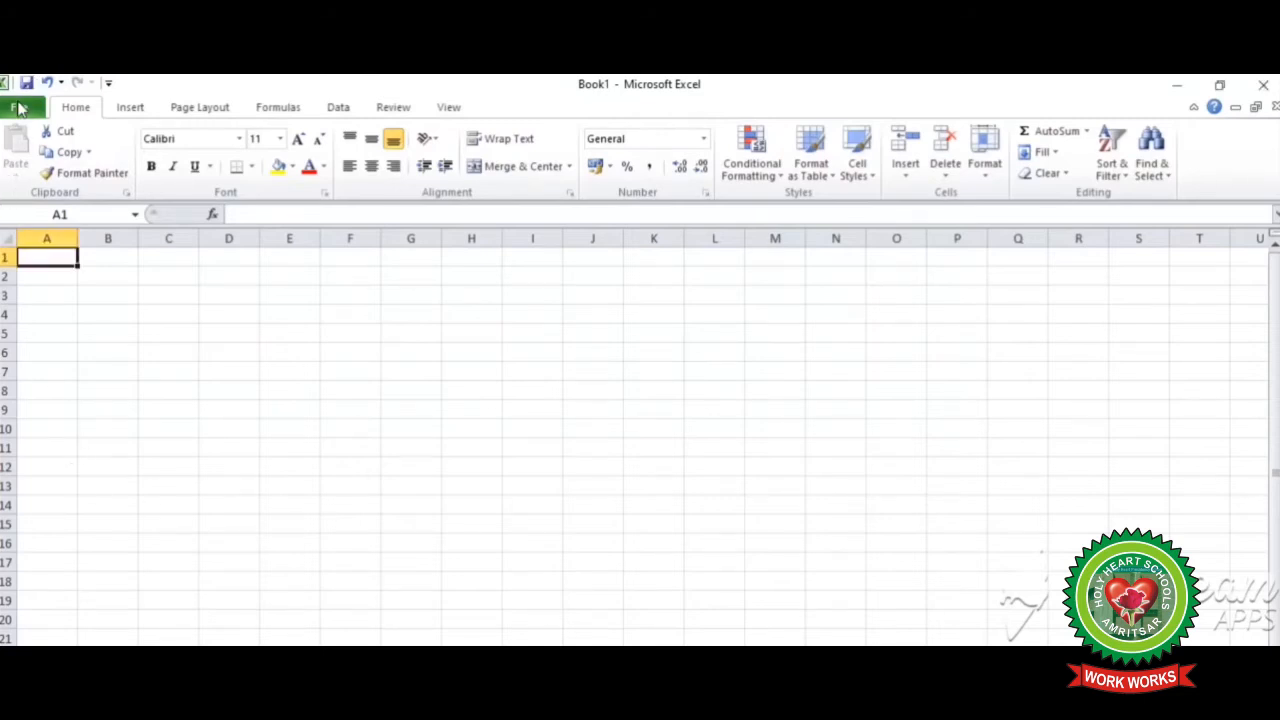
Go to File > Options > Advanced and scroll to the Edit Custom Lists setting
left_click(18, 107)
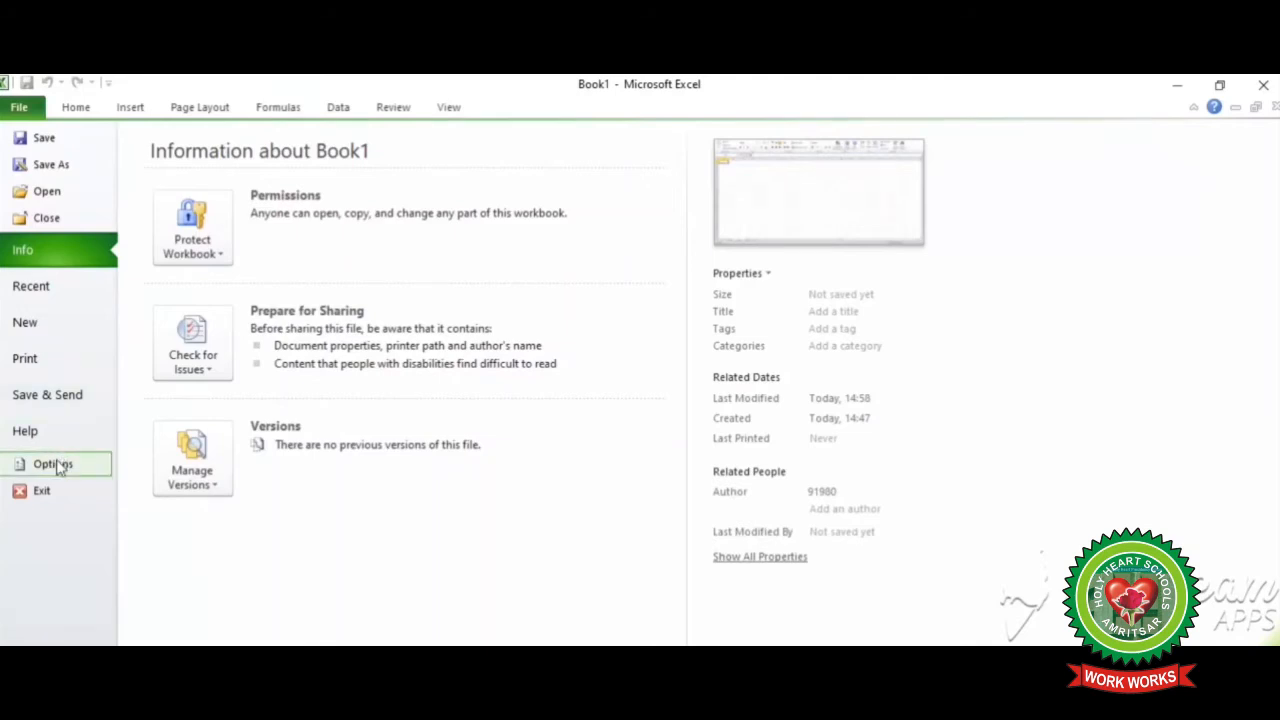
left_click(53, 464)
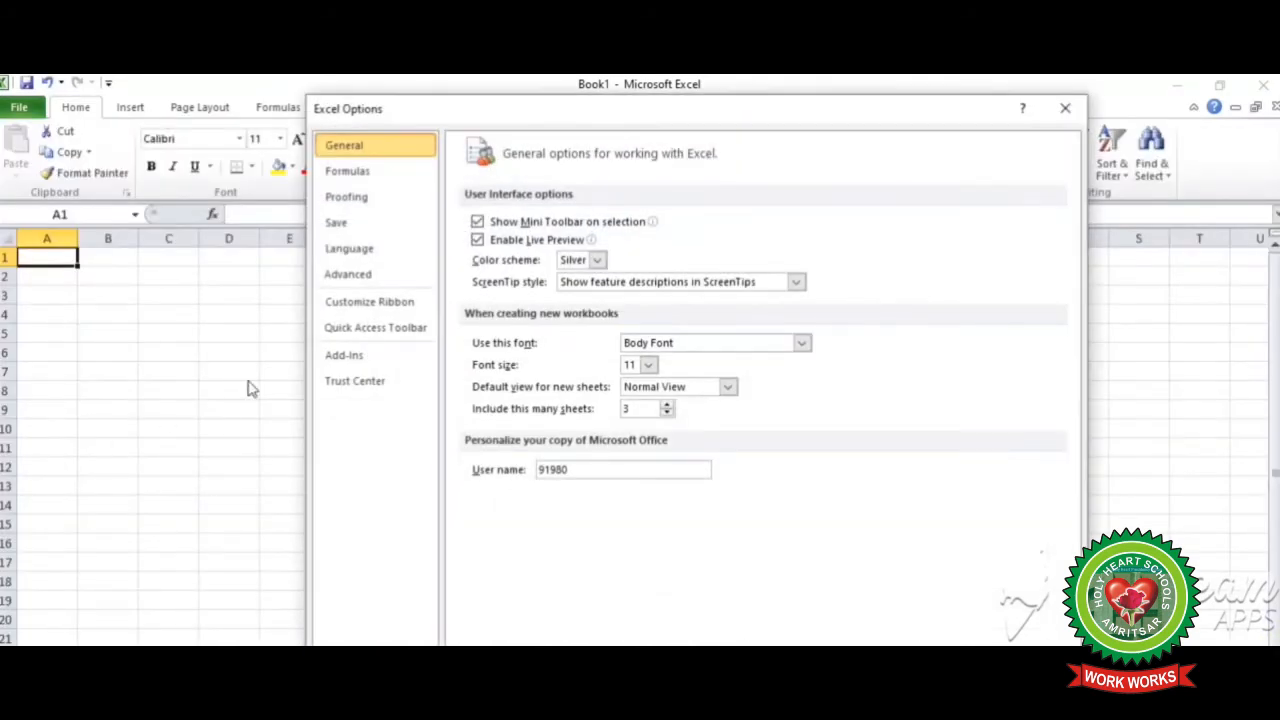
left_click(347, 274)
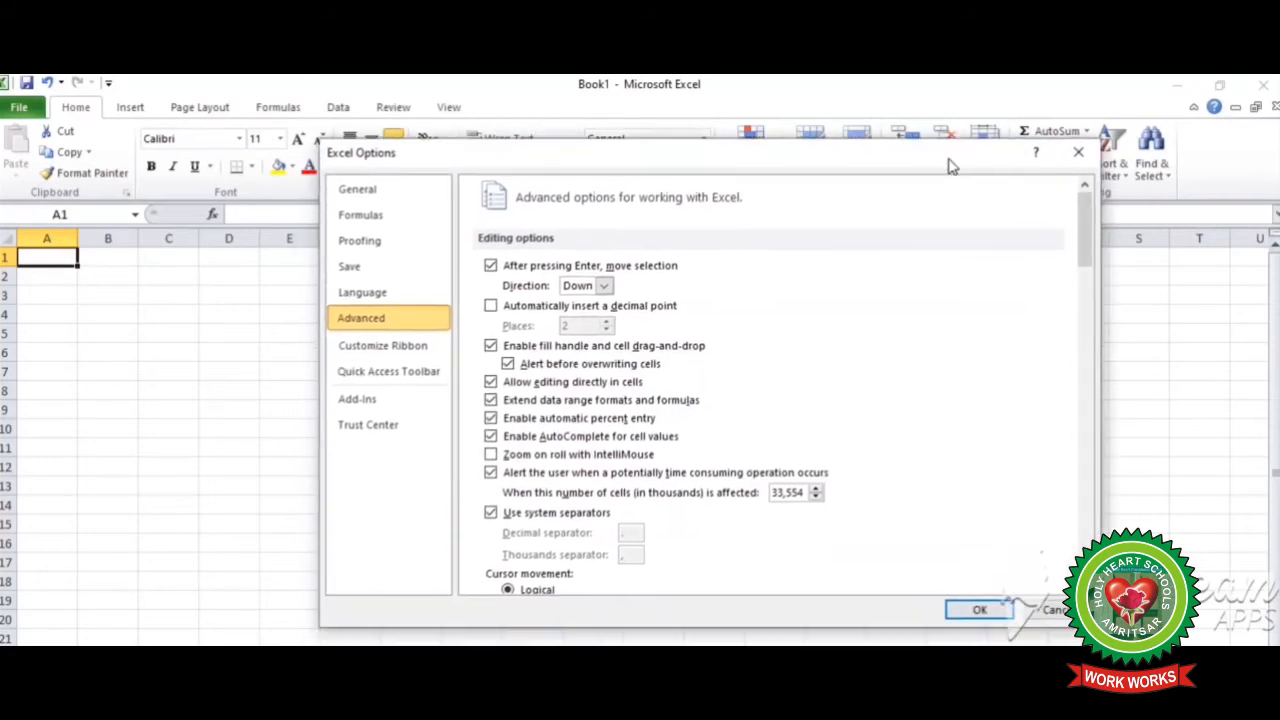
scroll("down", 3)
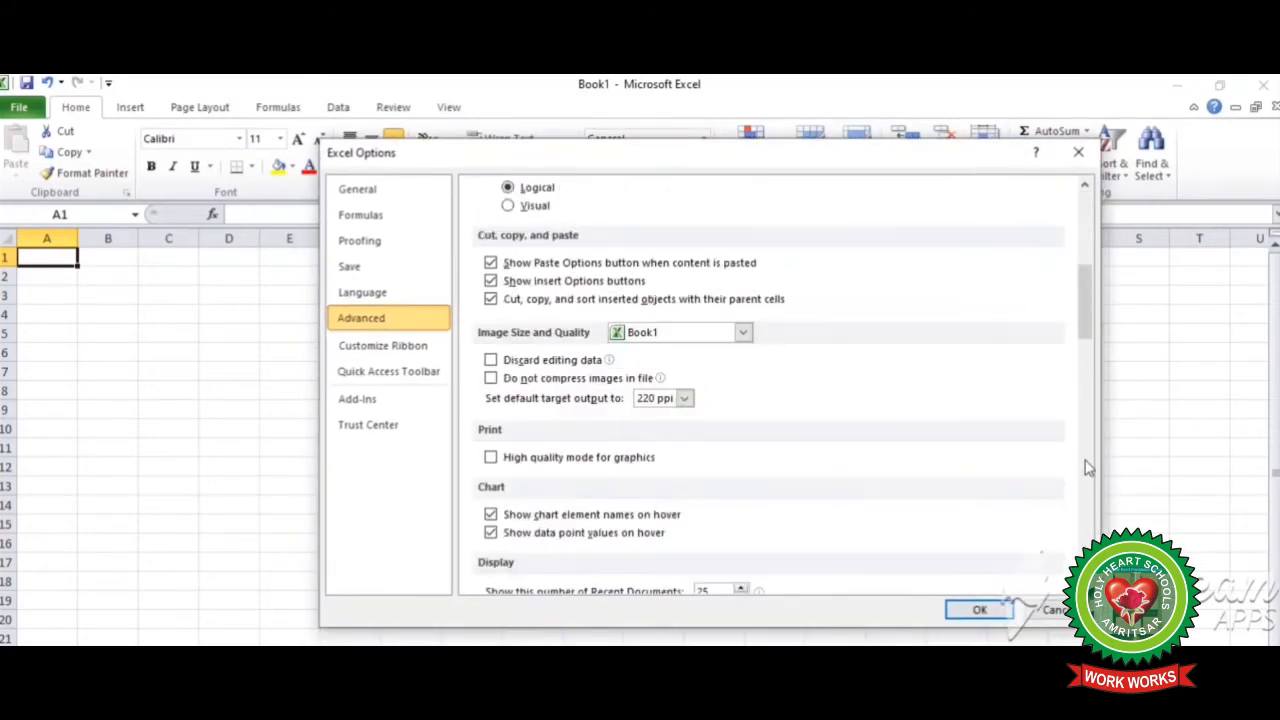
scroll("down", 3)
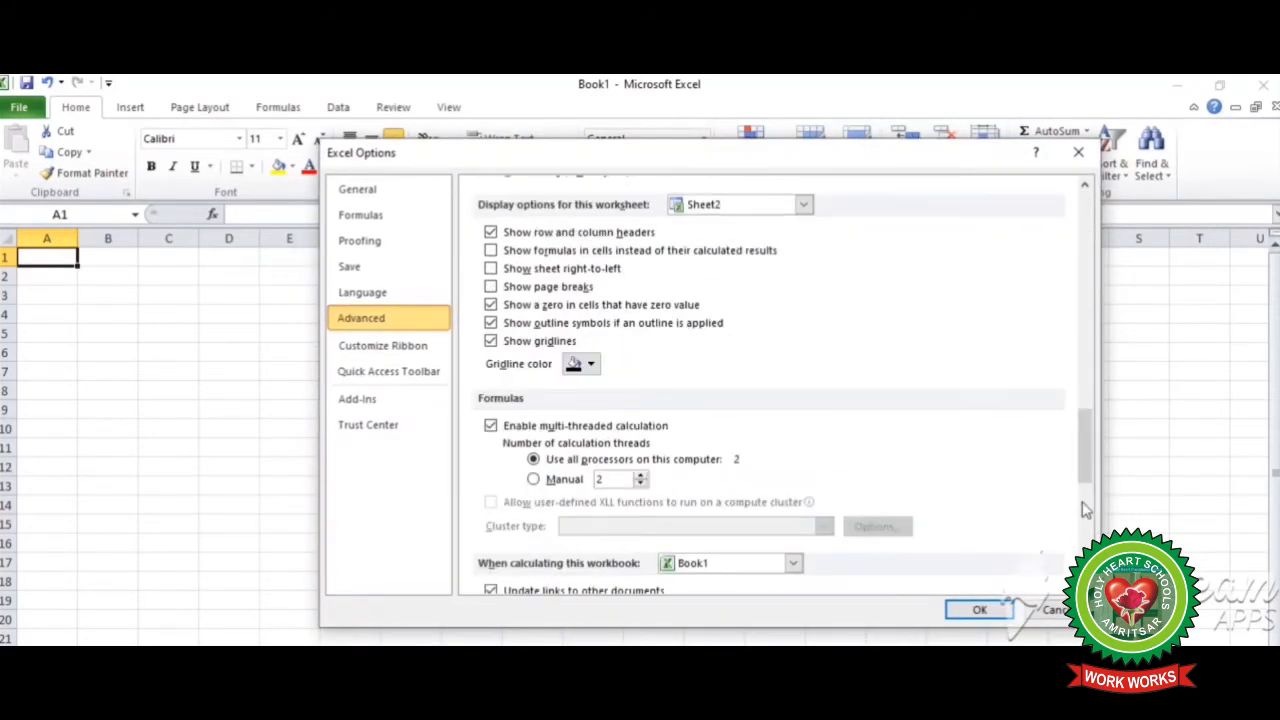
scroll("down", 3)
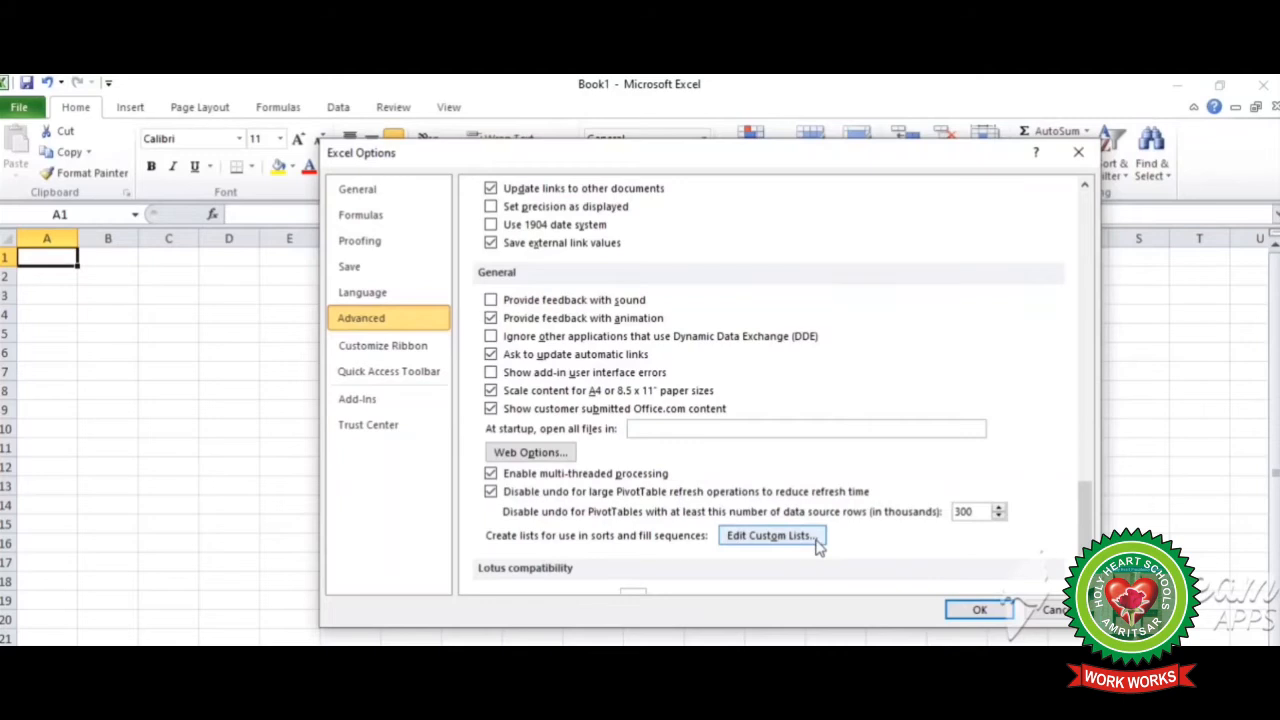
Add a custom list of ten student names, aryan through piyush, and confirm it
left_click(979, 610)
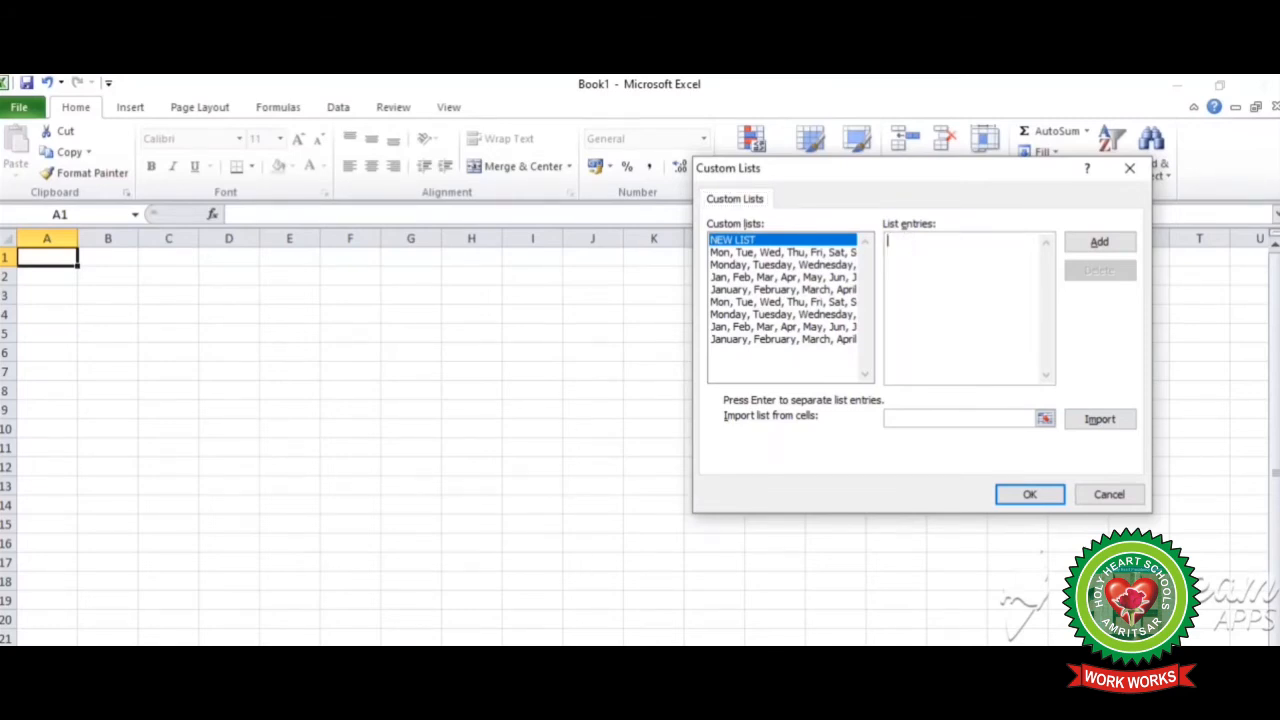
type("aryan, karan, sumit, arsh, harman, sonam, kunal, mohit, mayank, piyush")
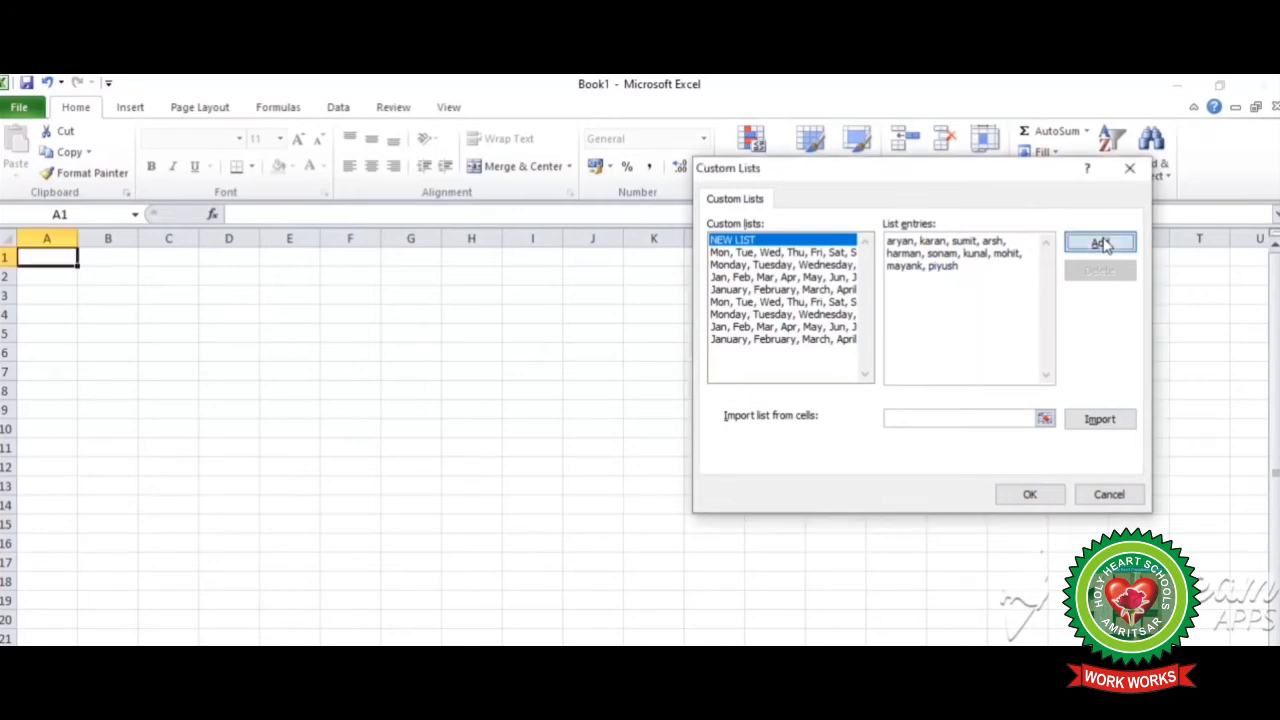
left_click(1099, 242)
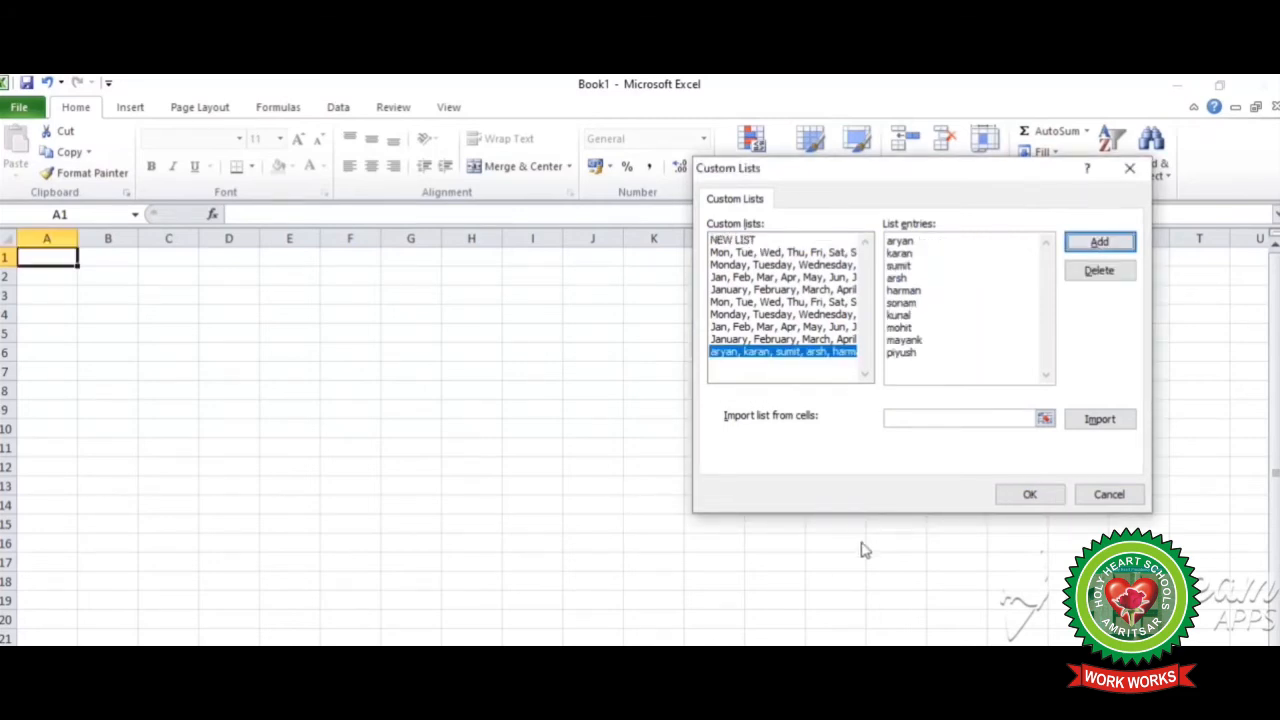
mouse_move(778, 398)
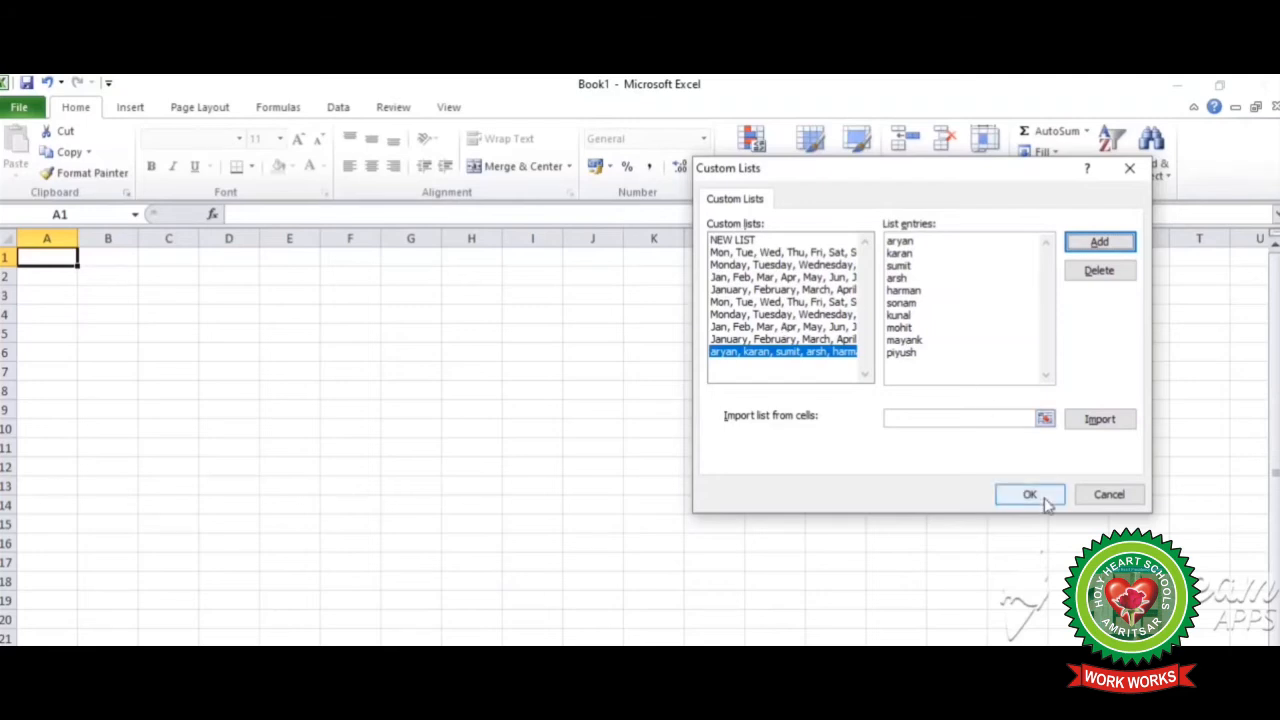
left_click(1029, 494)
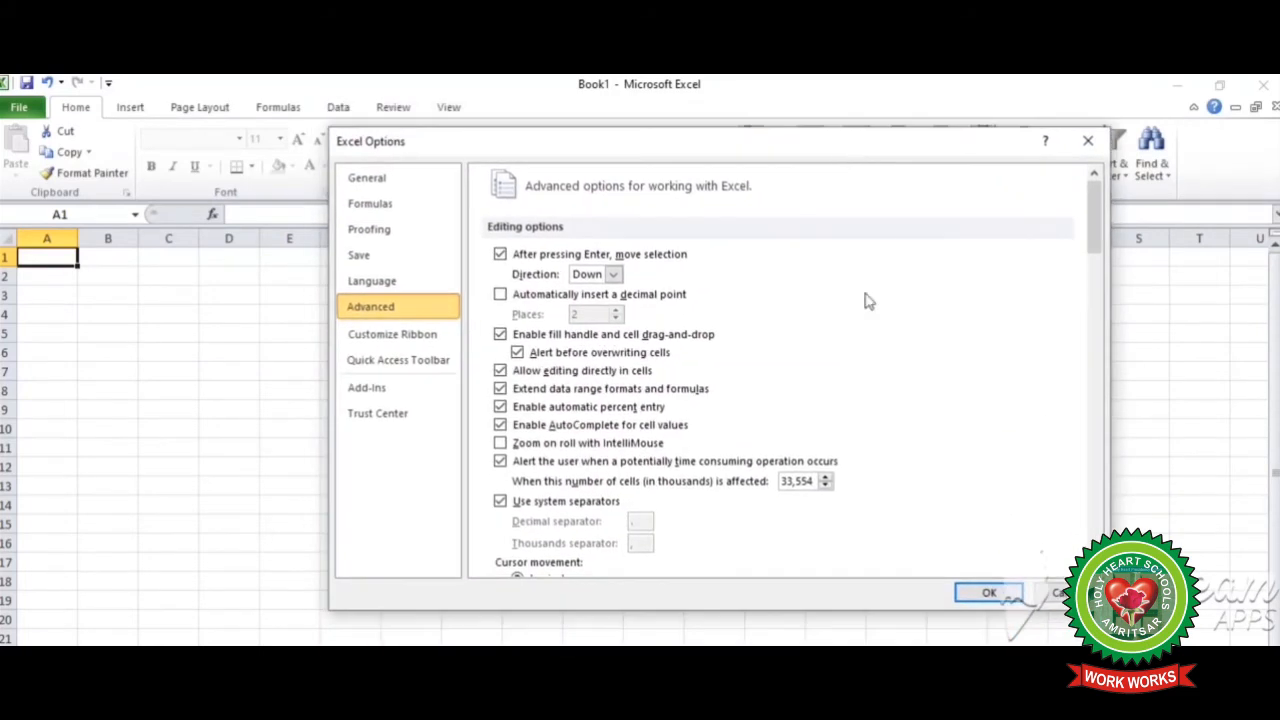
Confirm and close the Excel Options dialog
left_click(988, 592)
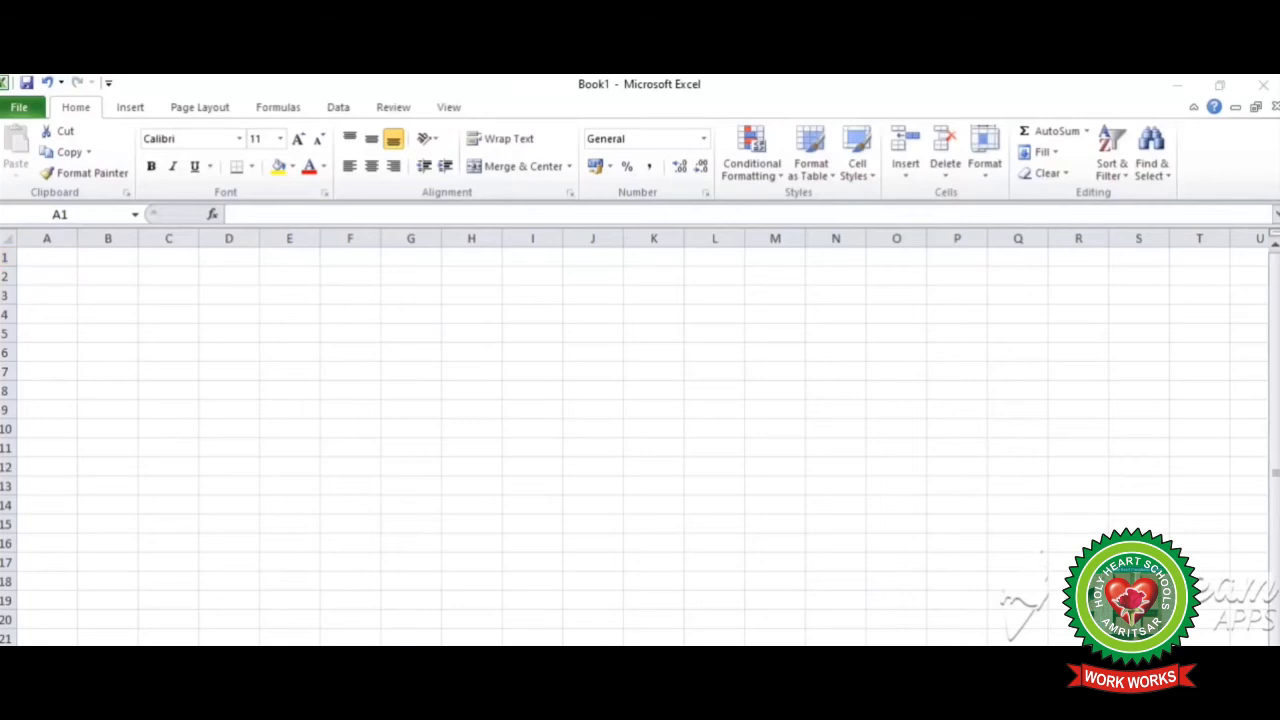
mouse_move(683, 381)
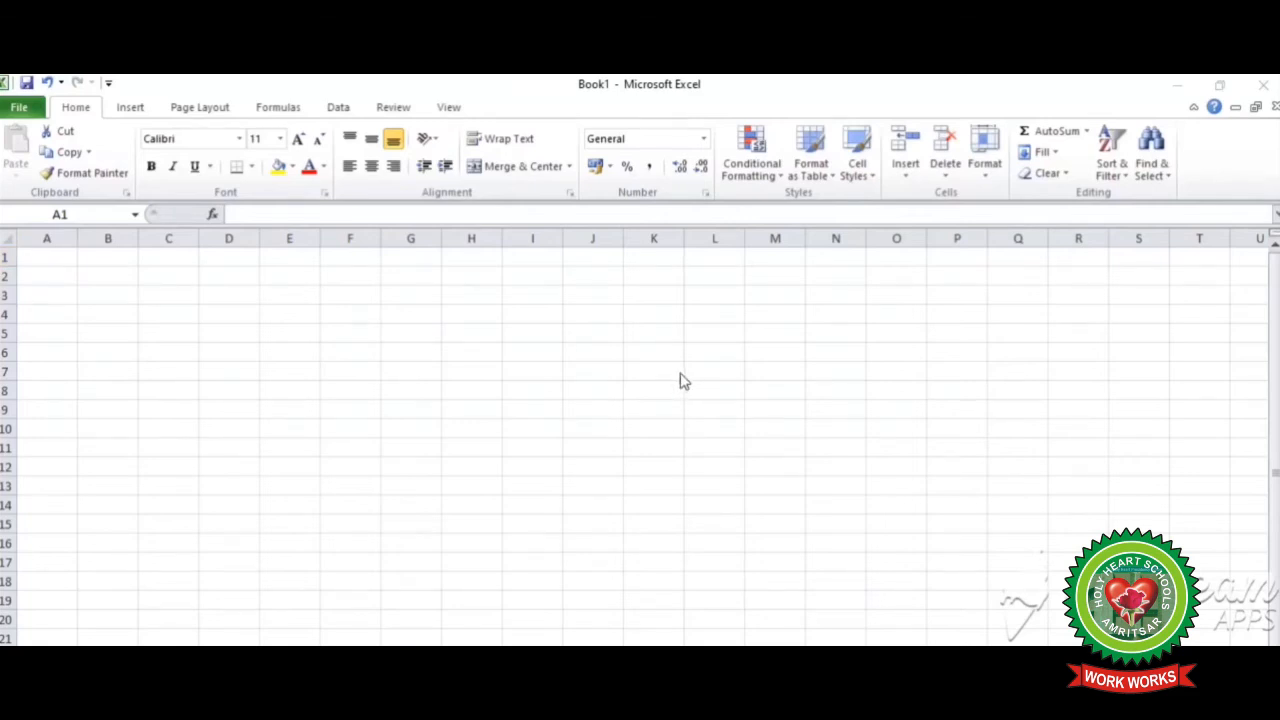
mouse_move(143, 268)
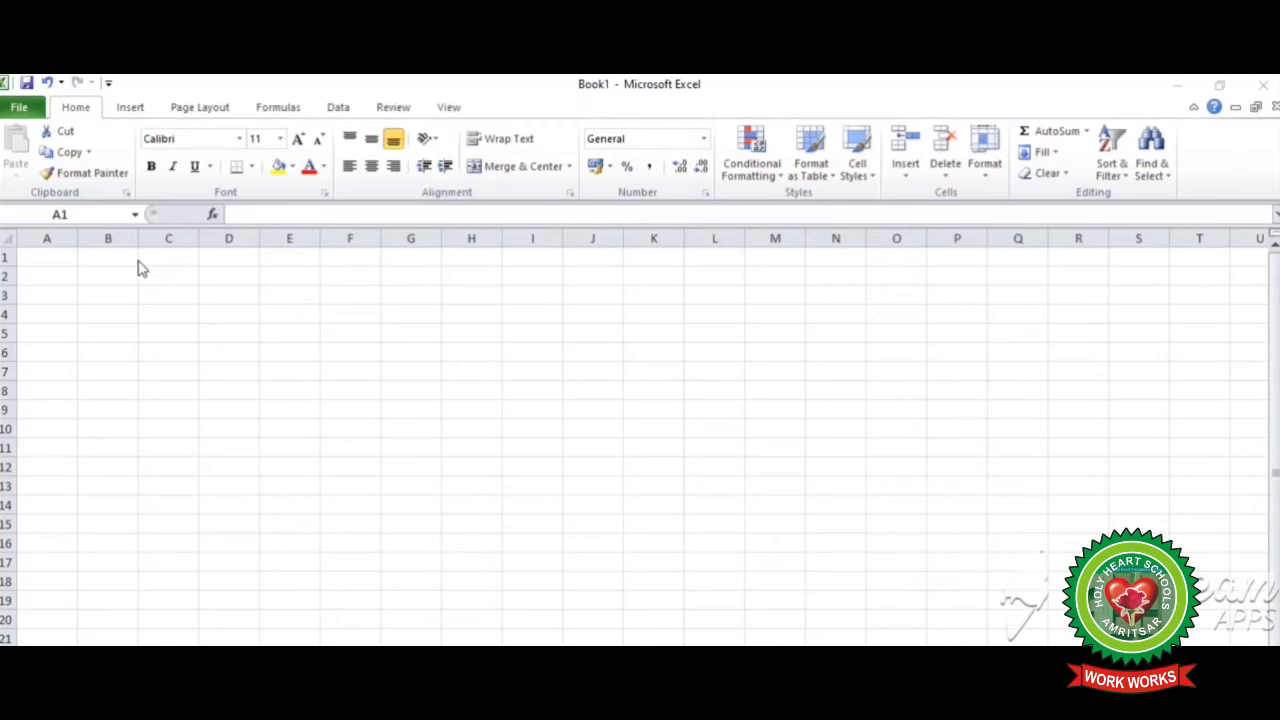
Type aryan in D2 and AutoFill the student name list down to D15
left_click(46, 257)
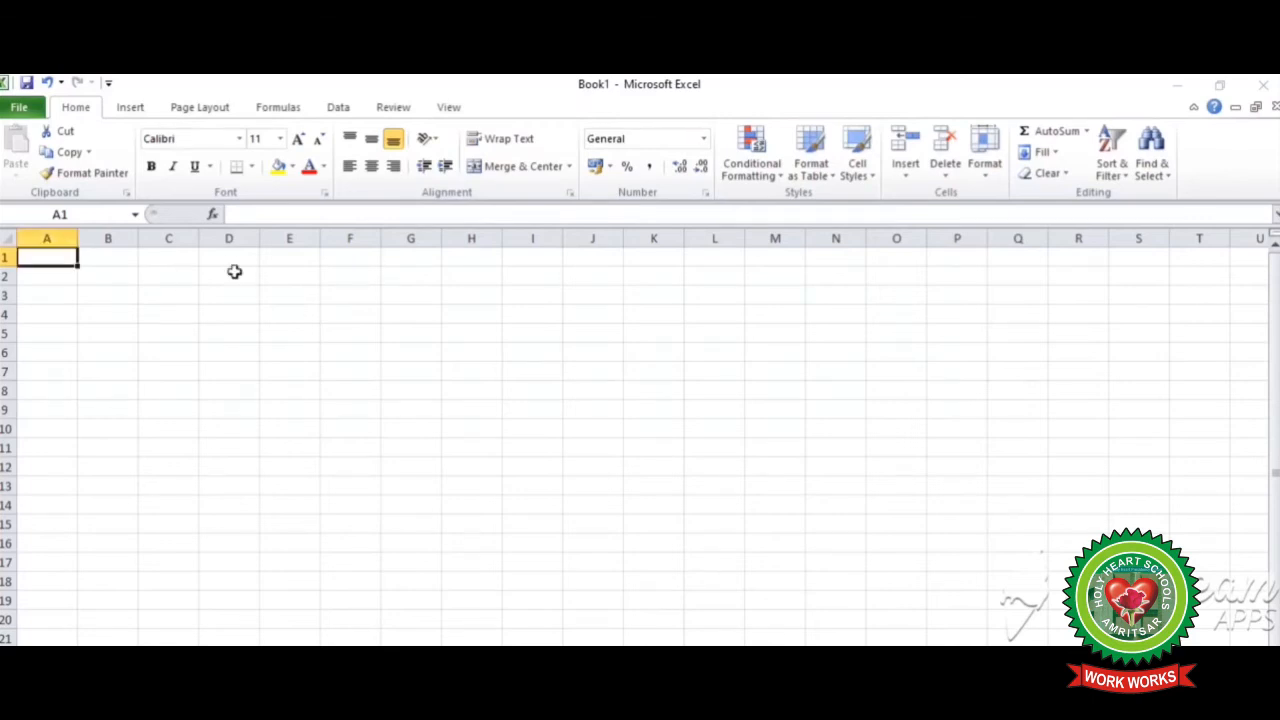
left_click(229, 275)
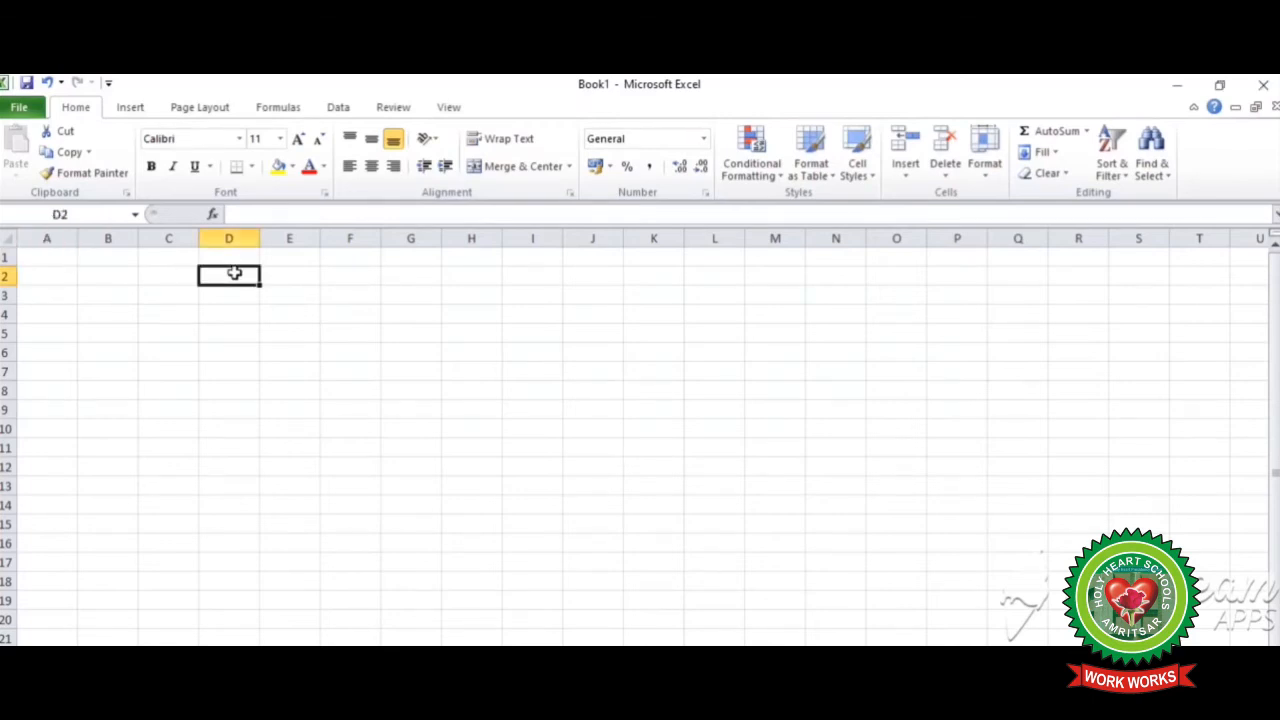
type("aryan")
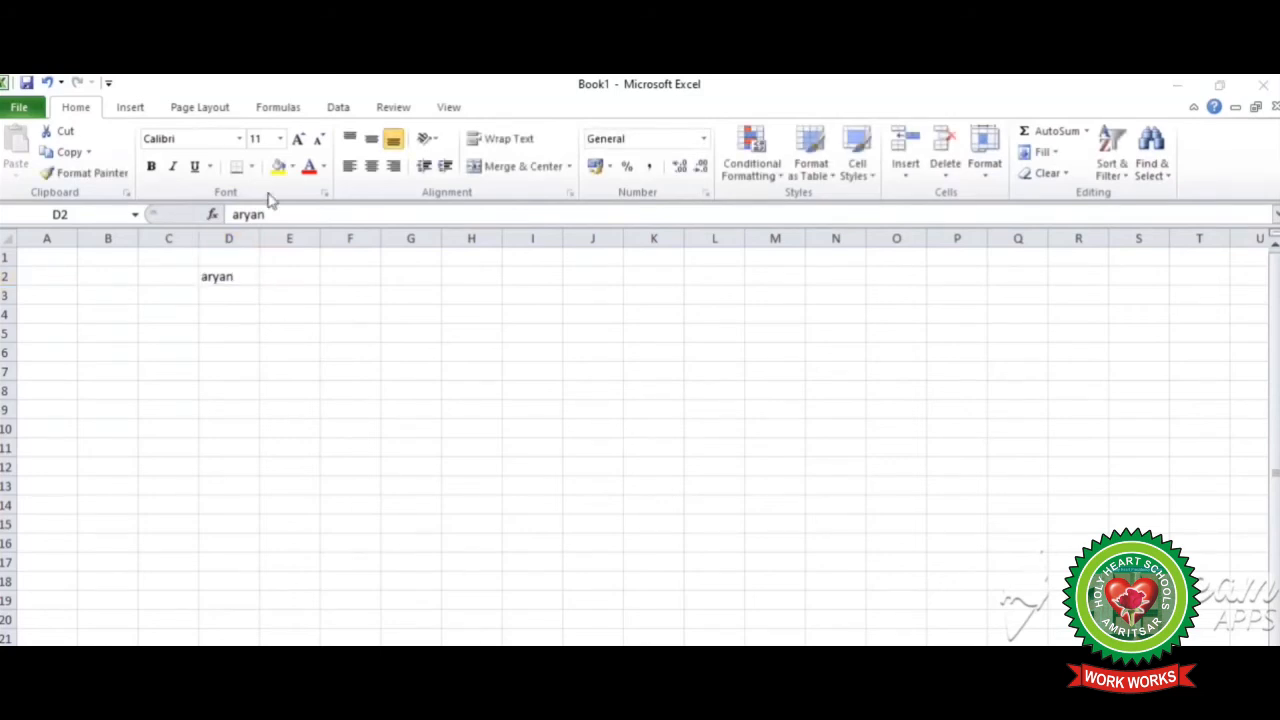
left_click(229, 276)
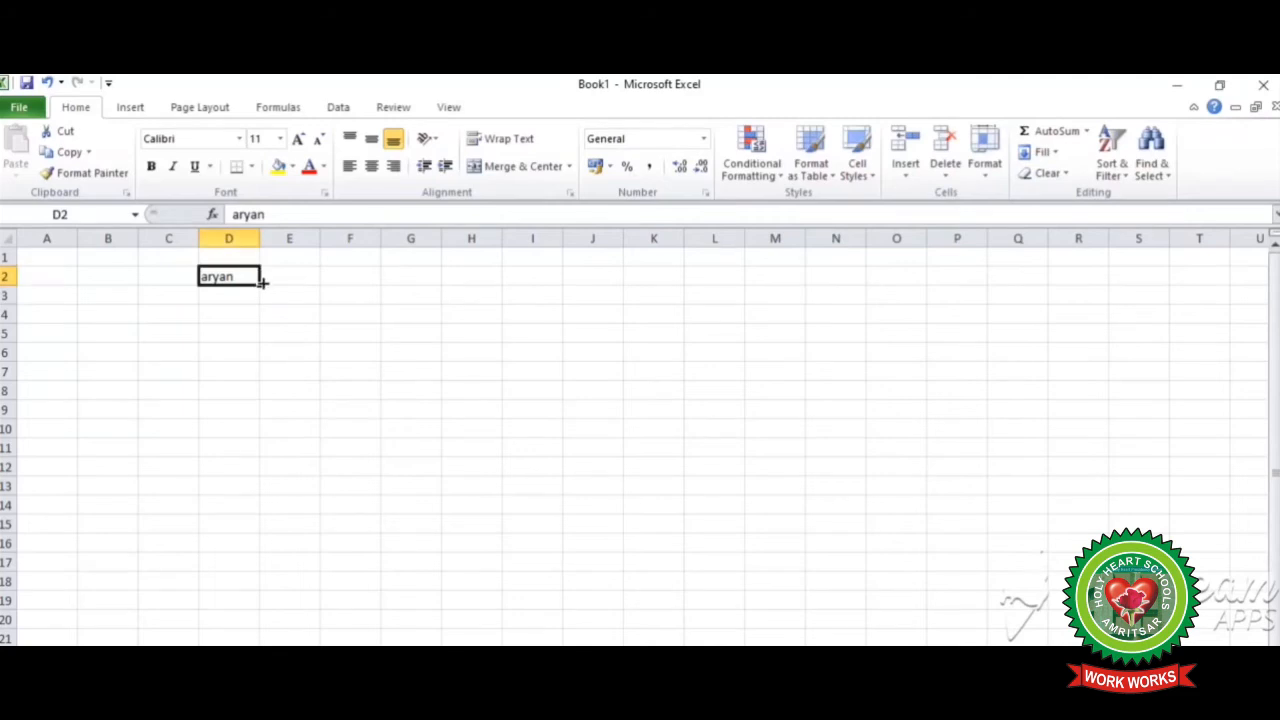
left_click_drag(258, 283, 258, 358)
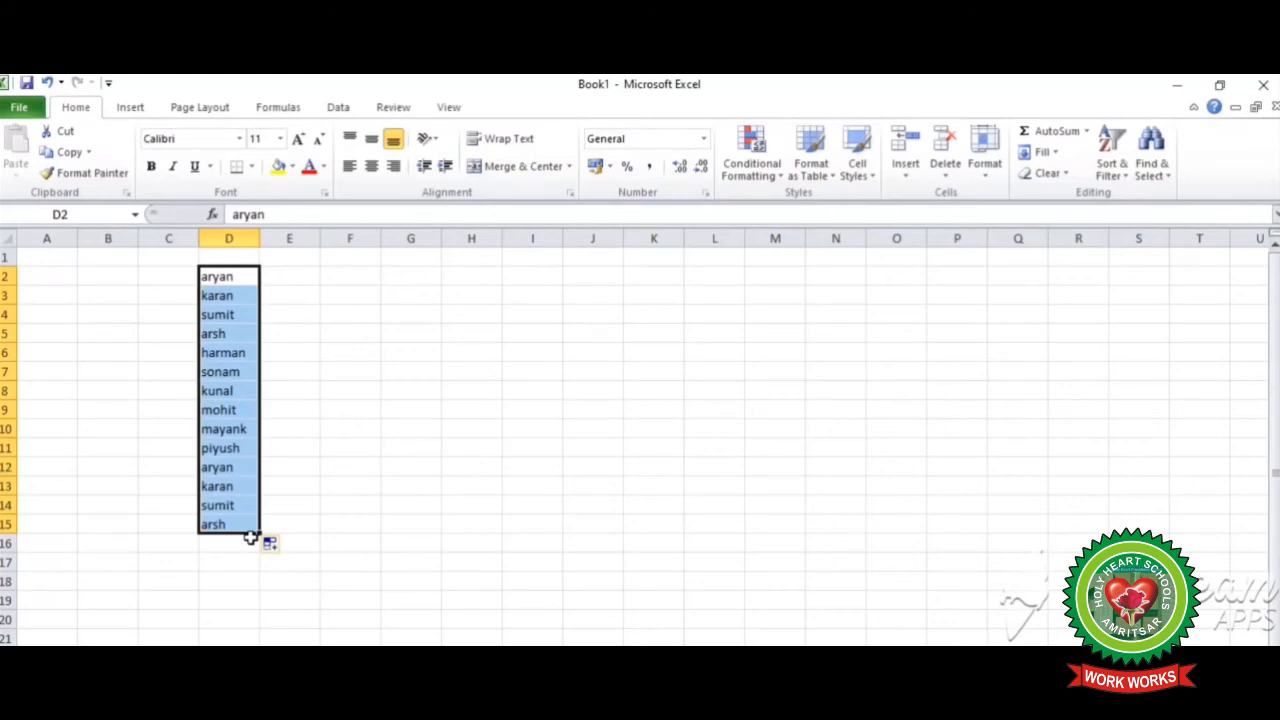
mouse_move(518, 592)
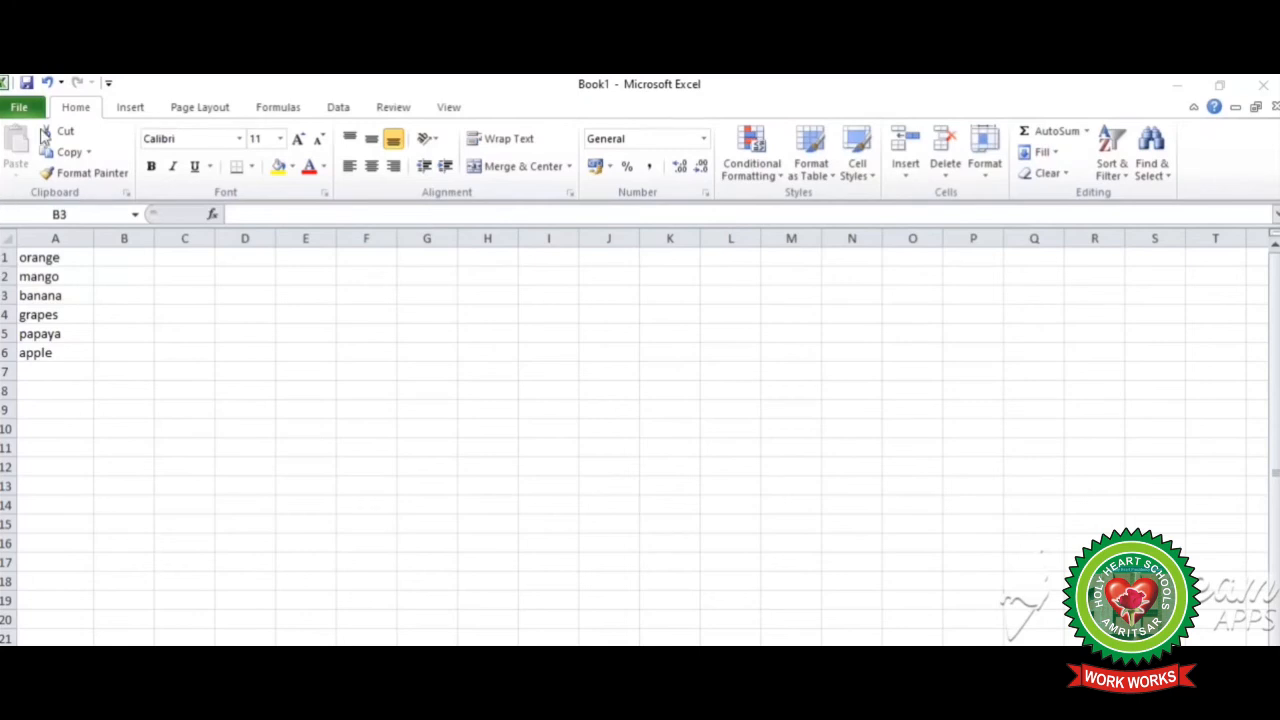
Via File > Options > Advanced, reopen the Custom Lists editor showing the aryan list
left_click(124, 295)
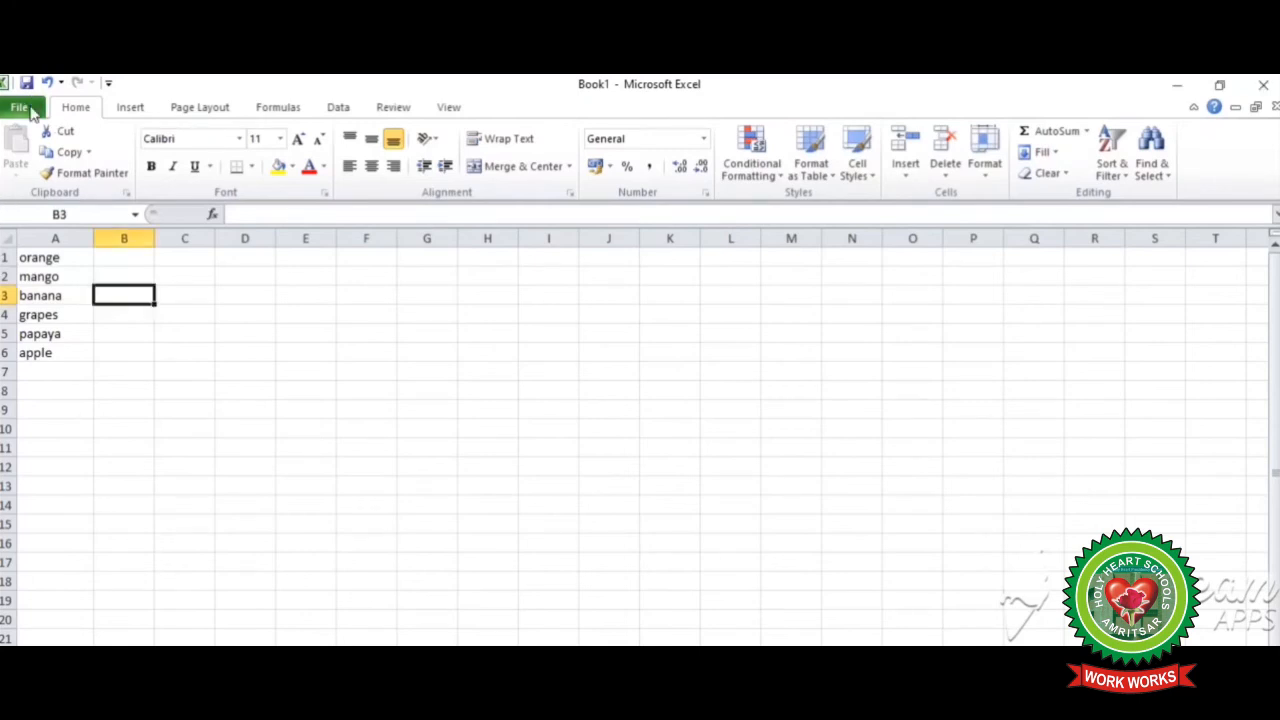
left_click(18, 107)
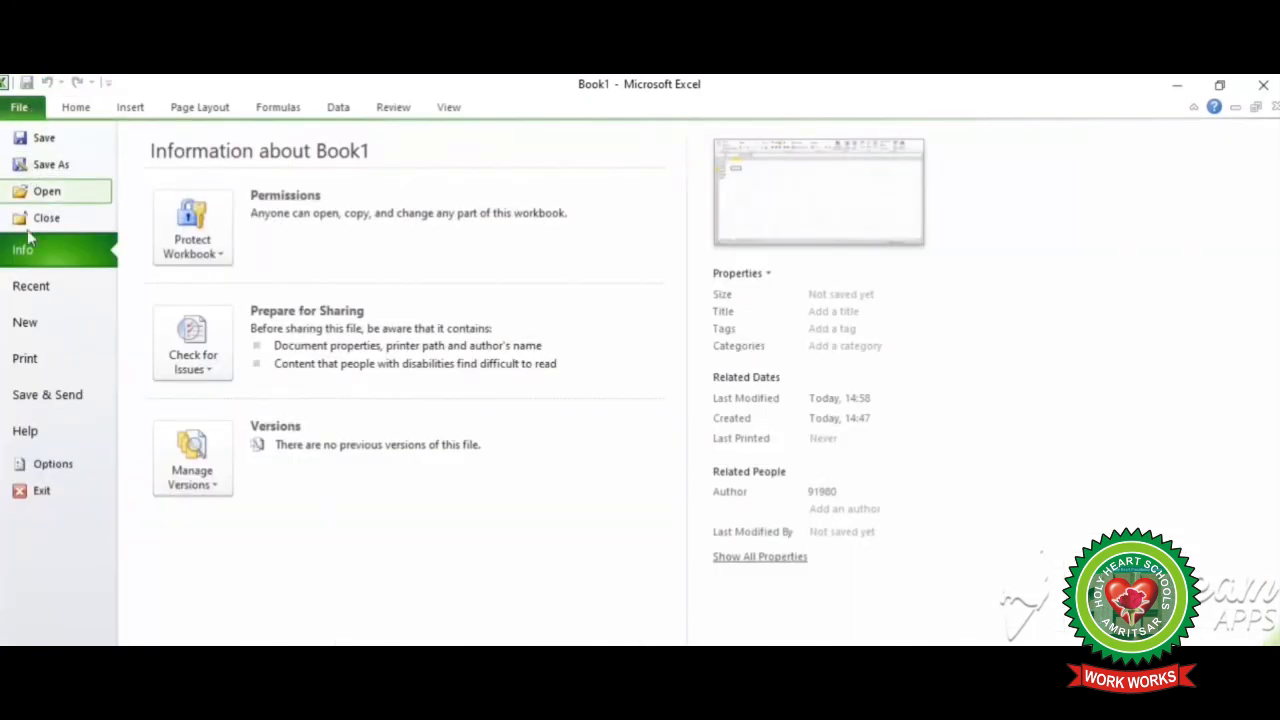
mouse_move(53, 463)
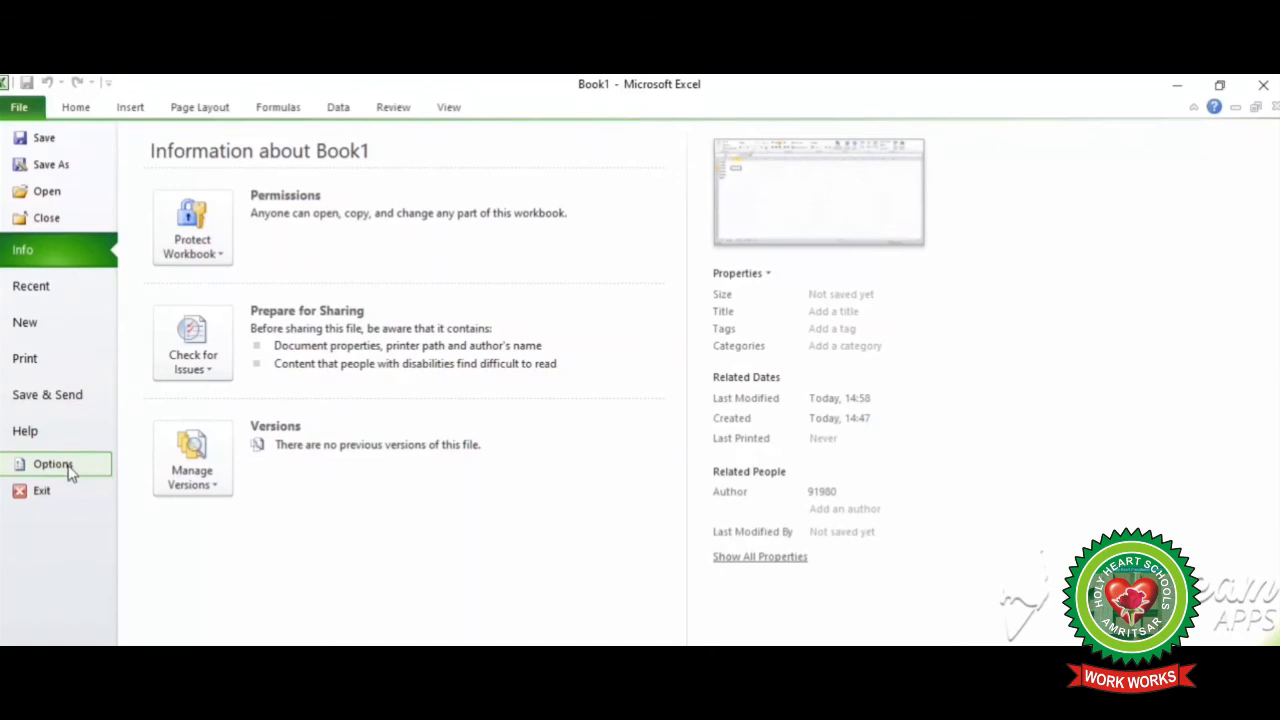
left_click(53, 463)
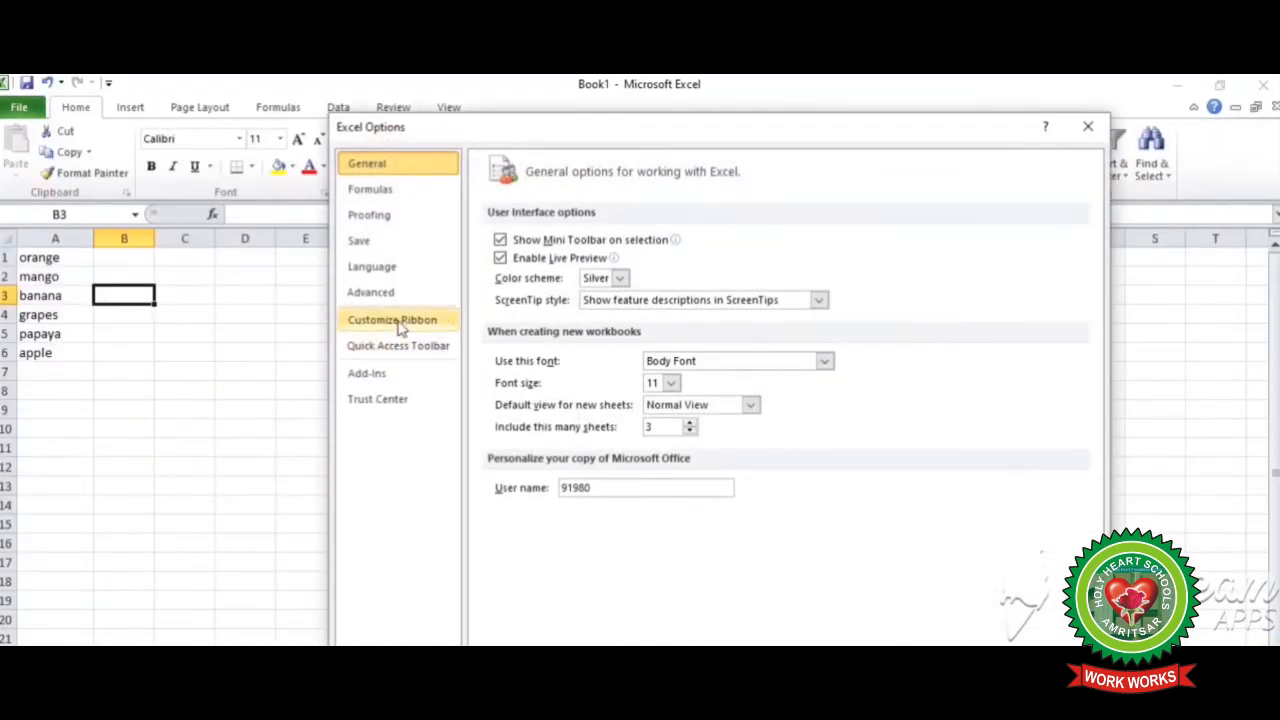
left_click(370, 291)
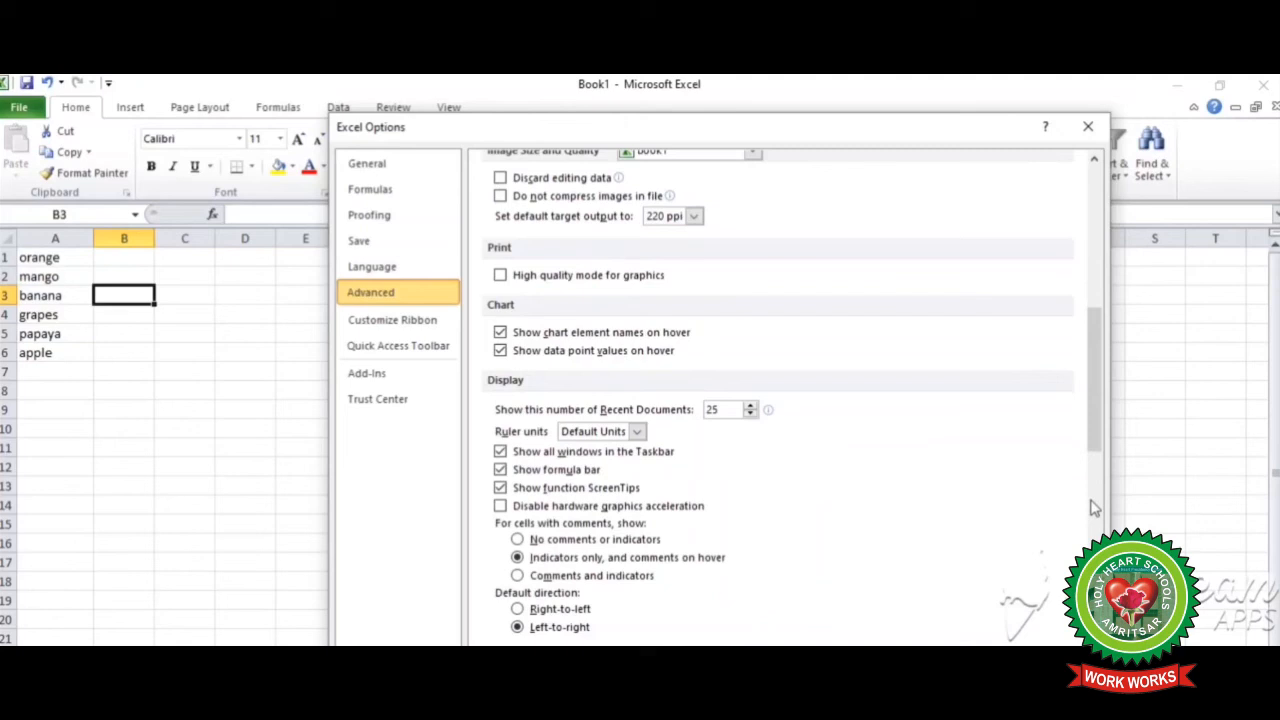
scroll("down", 3)
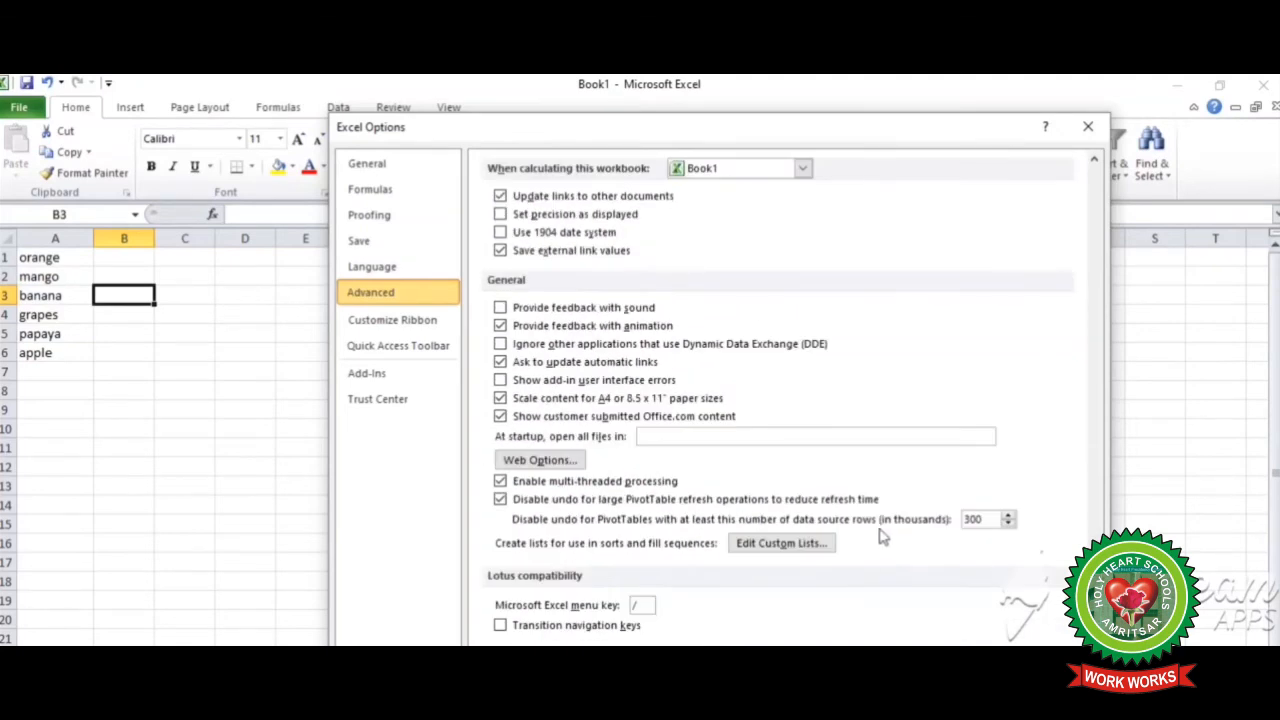
left_click(781, 542)
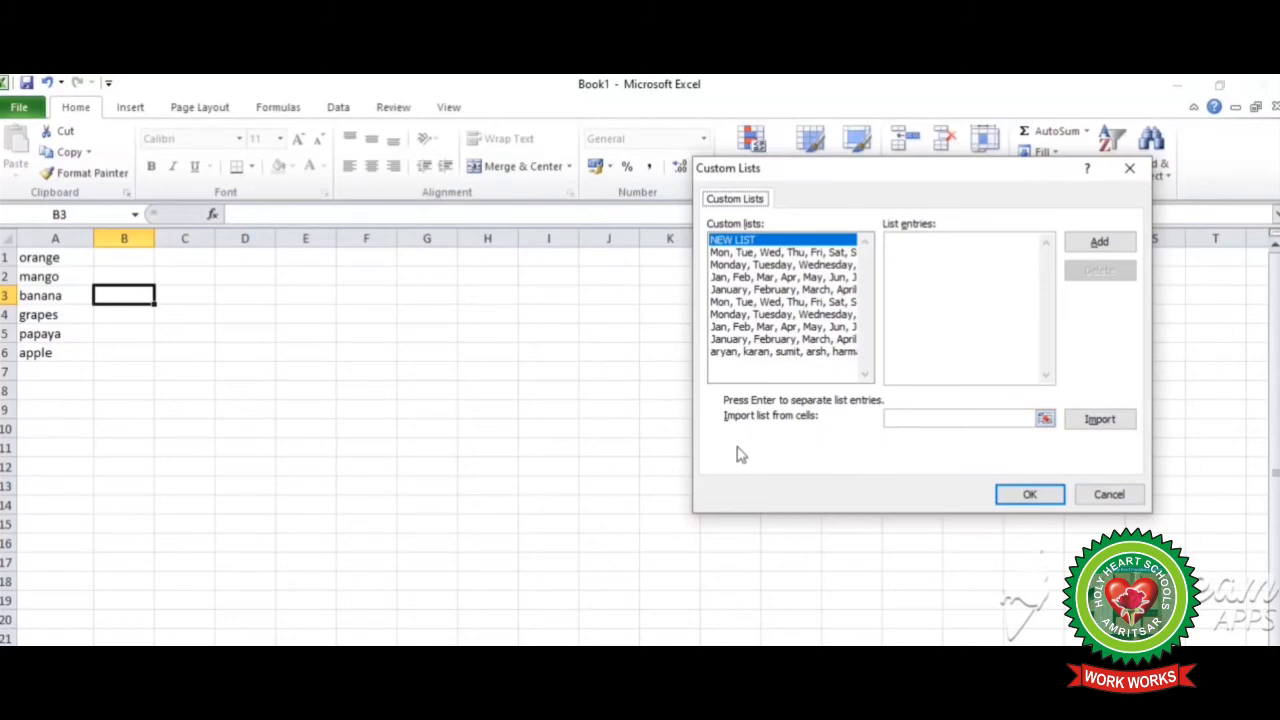
mouse_move(963, 440)
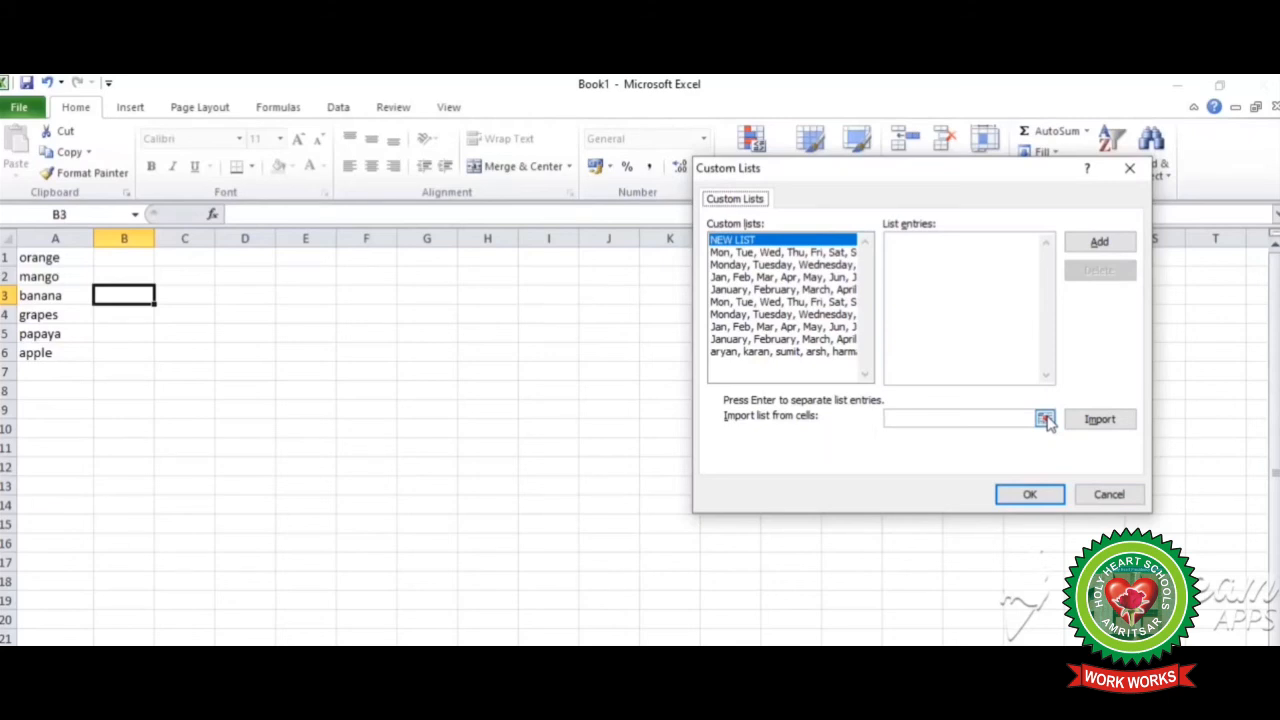
Import the six fruits in A1:A6, orange through apple, as a new custom list
left_click(1044, 418)
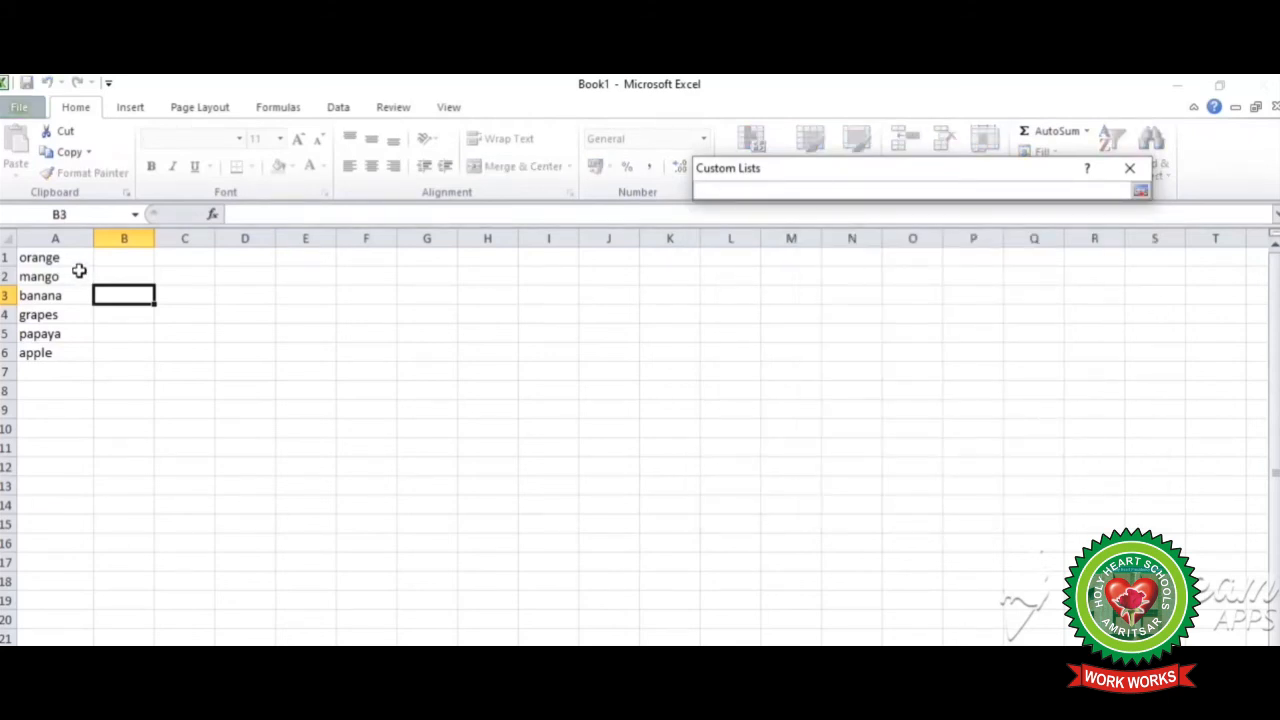
left_click_drag(55, 257, 55, 295)
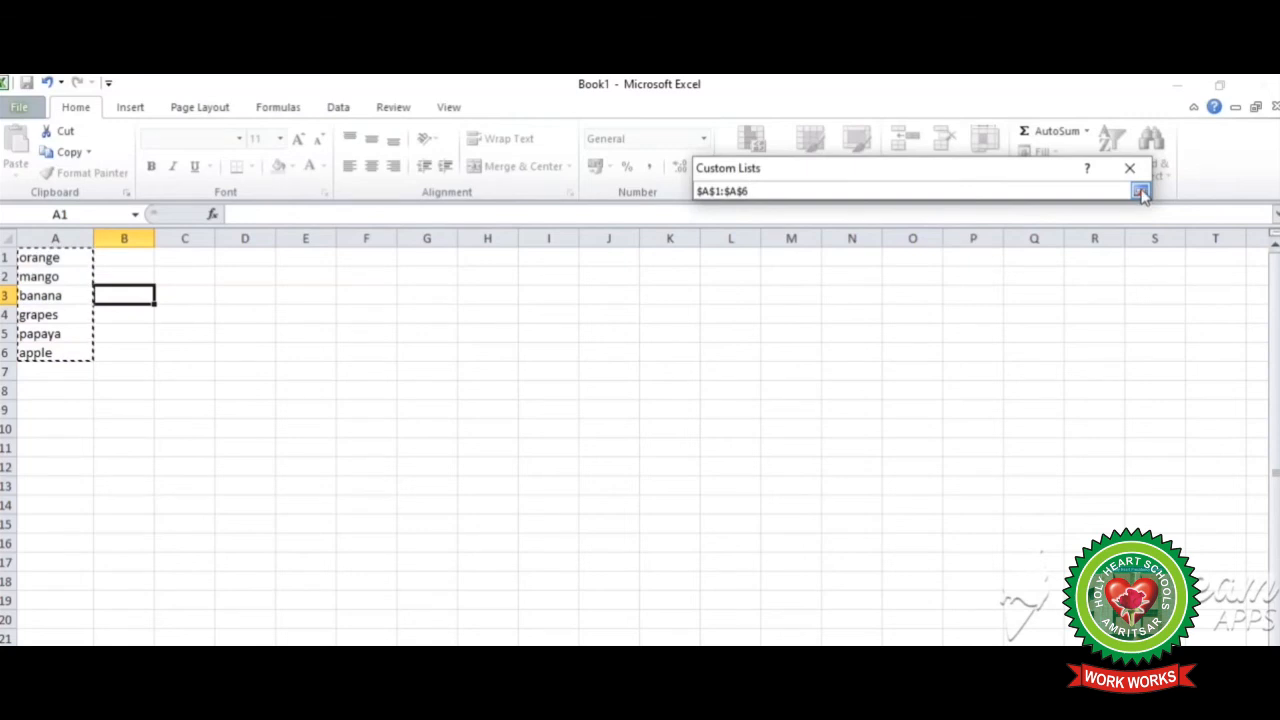
left_click(1142, 191)
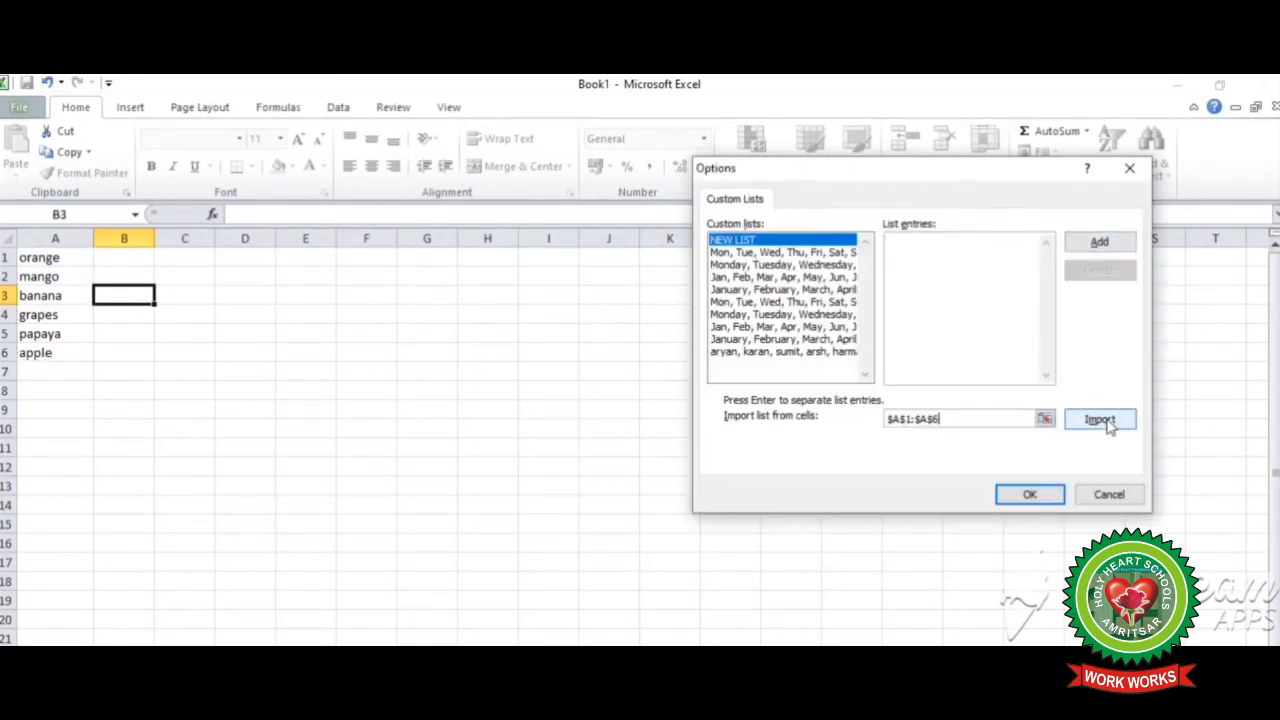
left_click(1099, 419)
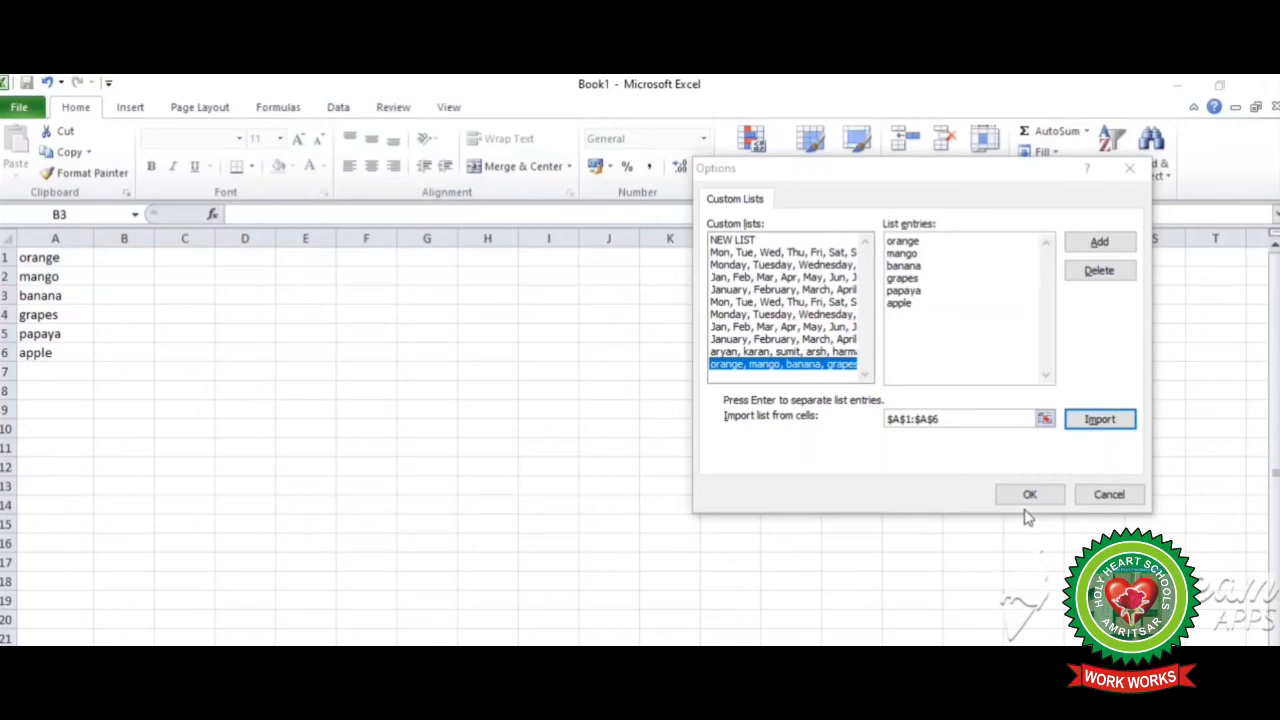
left_click(1029, 494)
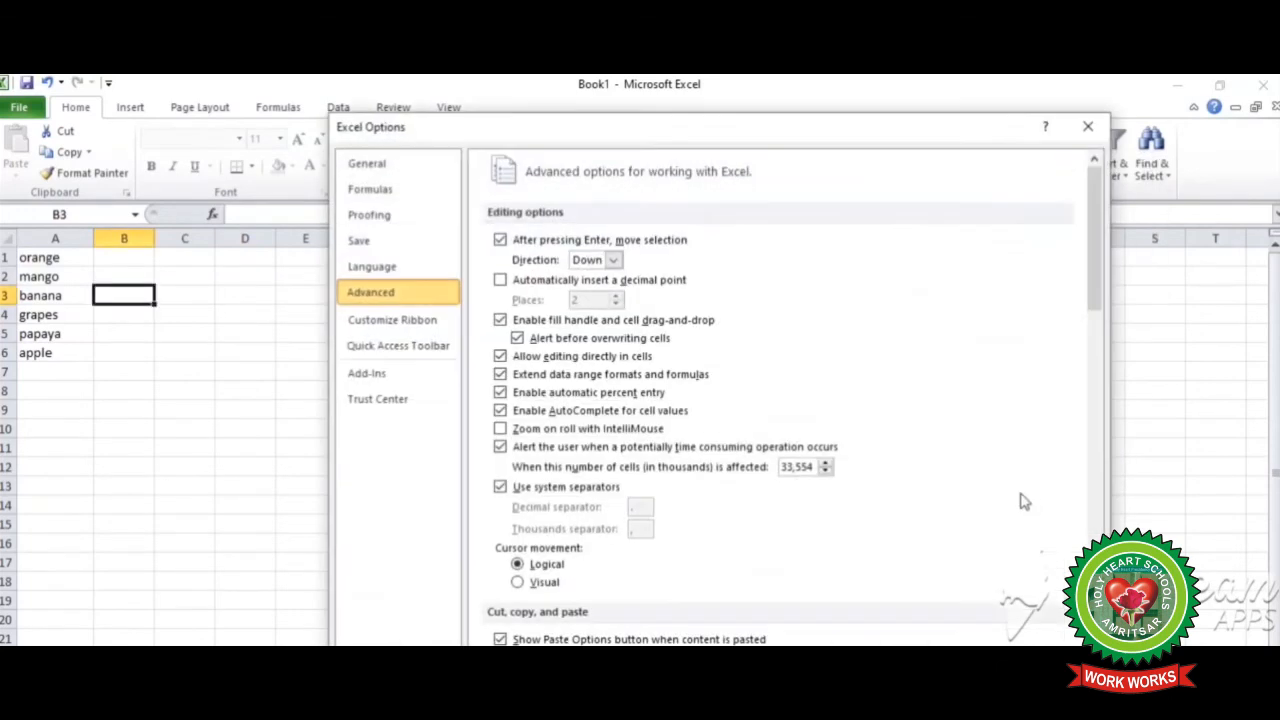
mouse_move(890, 119)
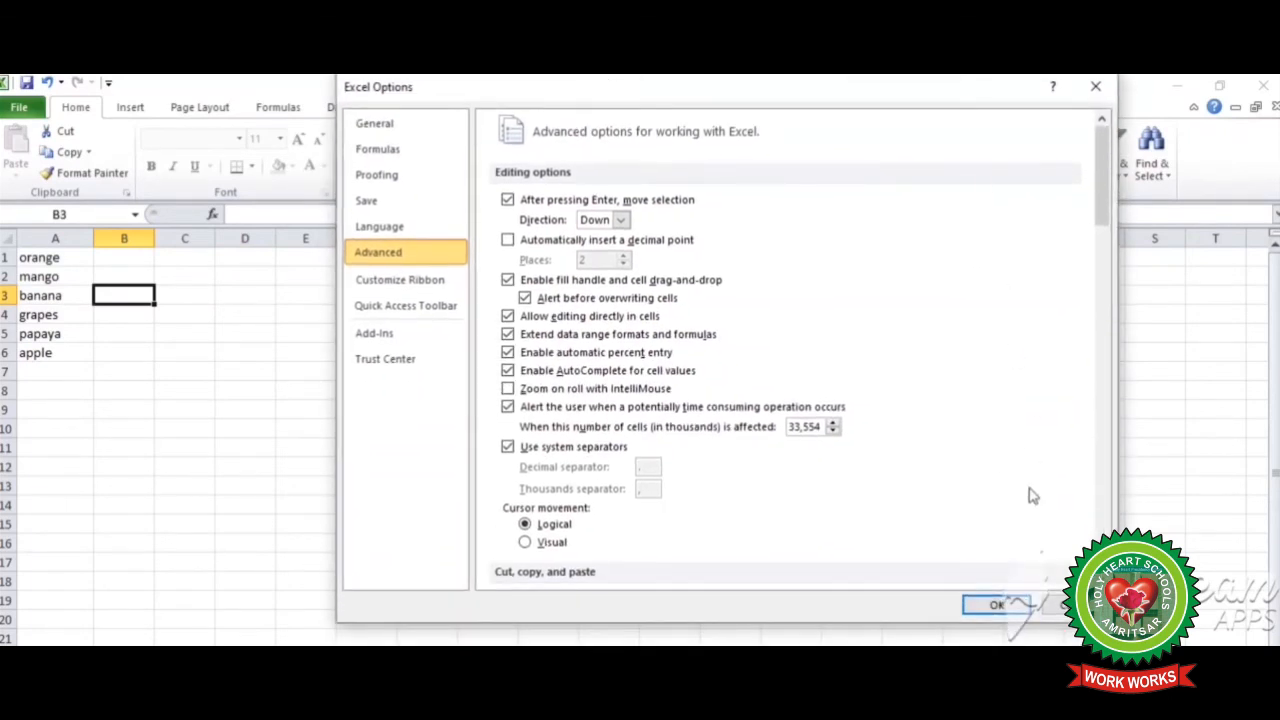
left_click(996, 605)
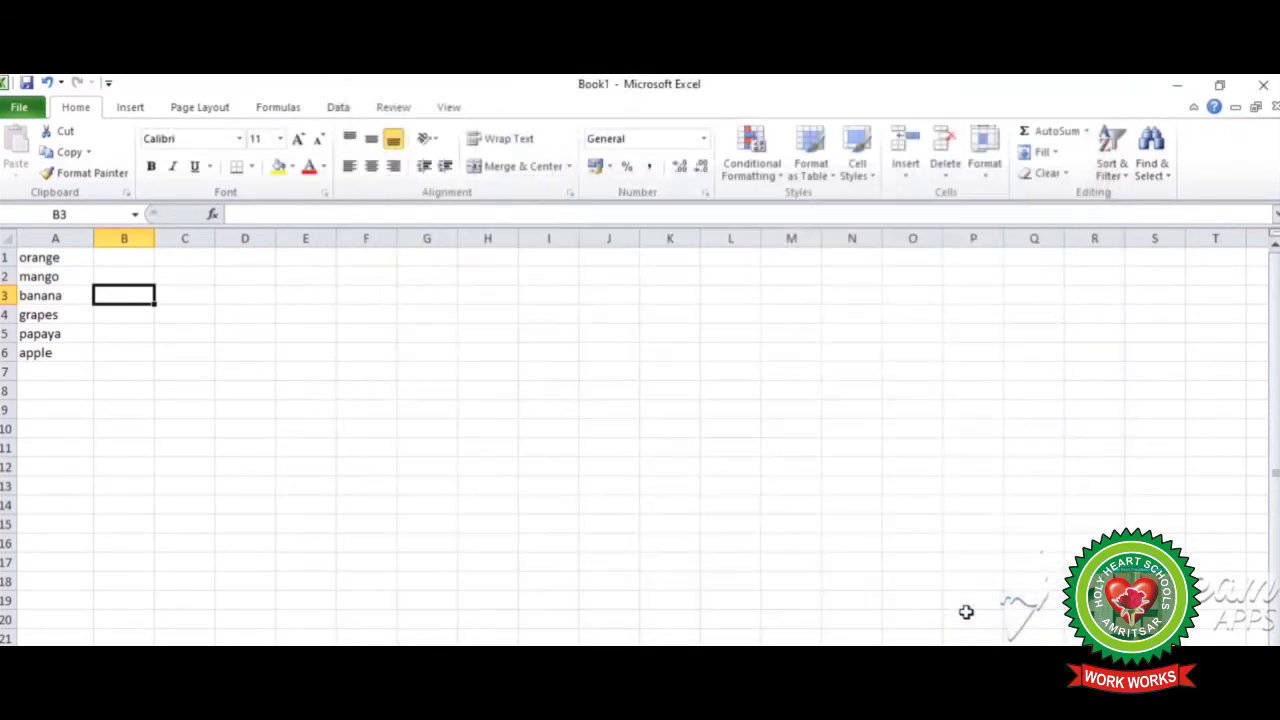
Enter 'orange' in H3 and drag the fill handle down column H through papaya
left_click(487, 295)
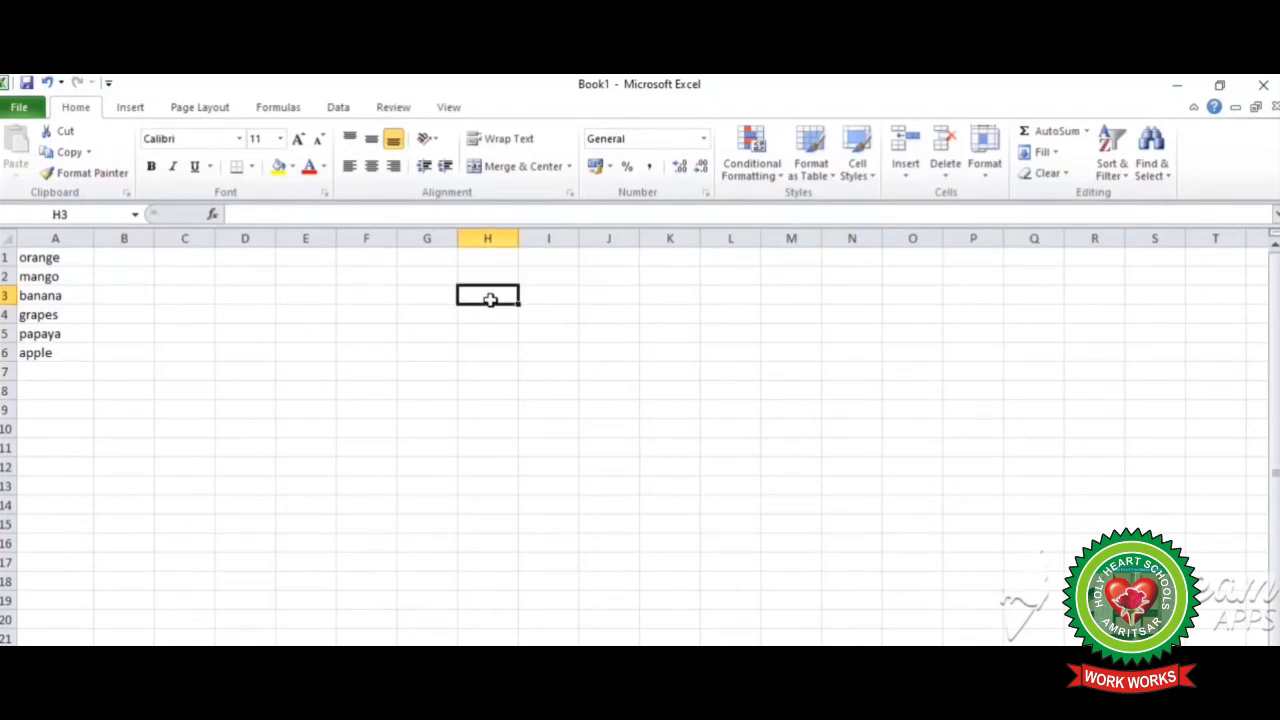
type("orange")
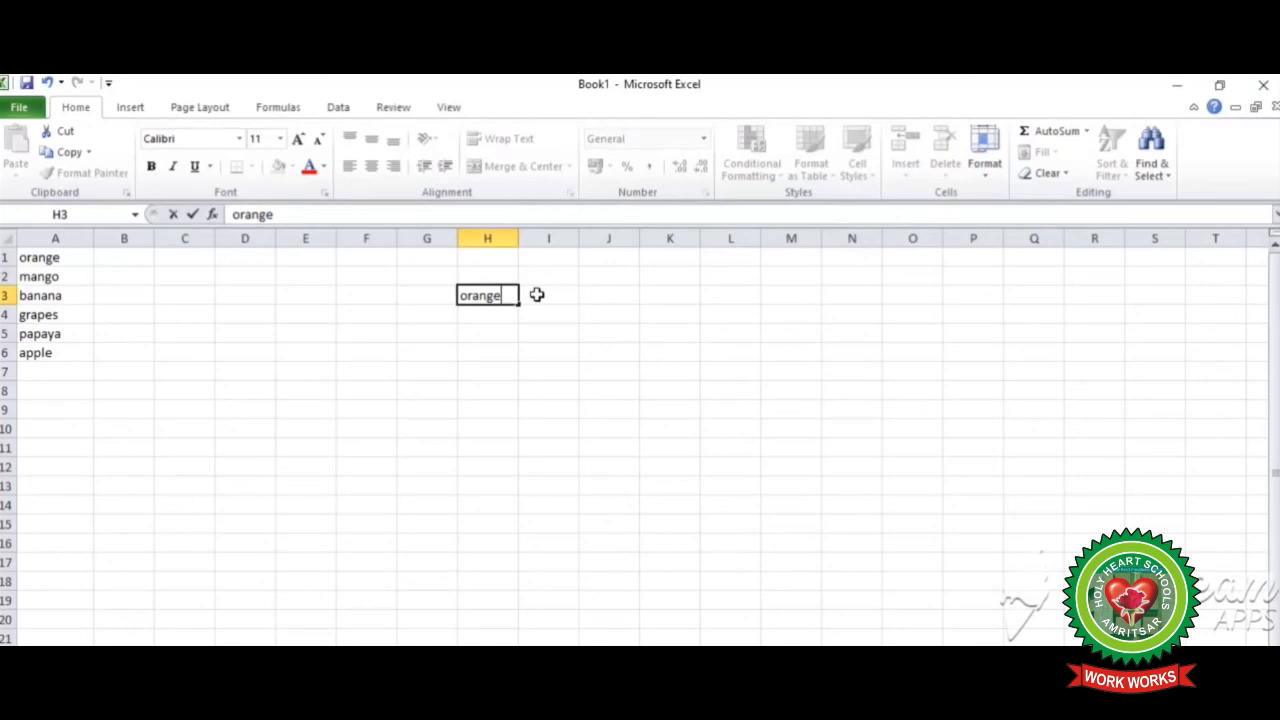
mouse_move(518, 307)
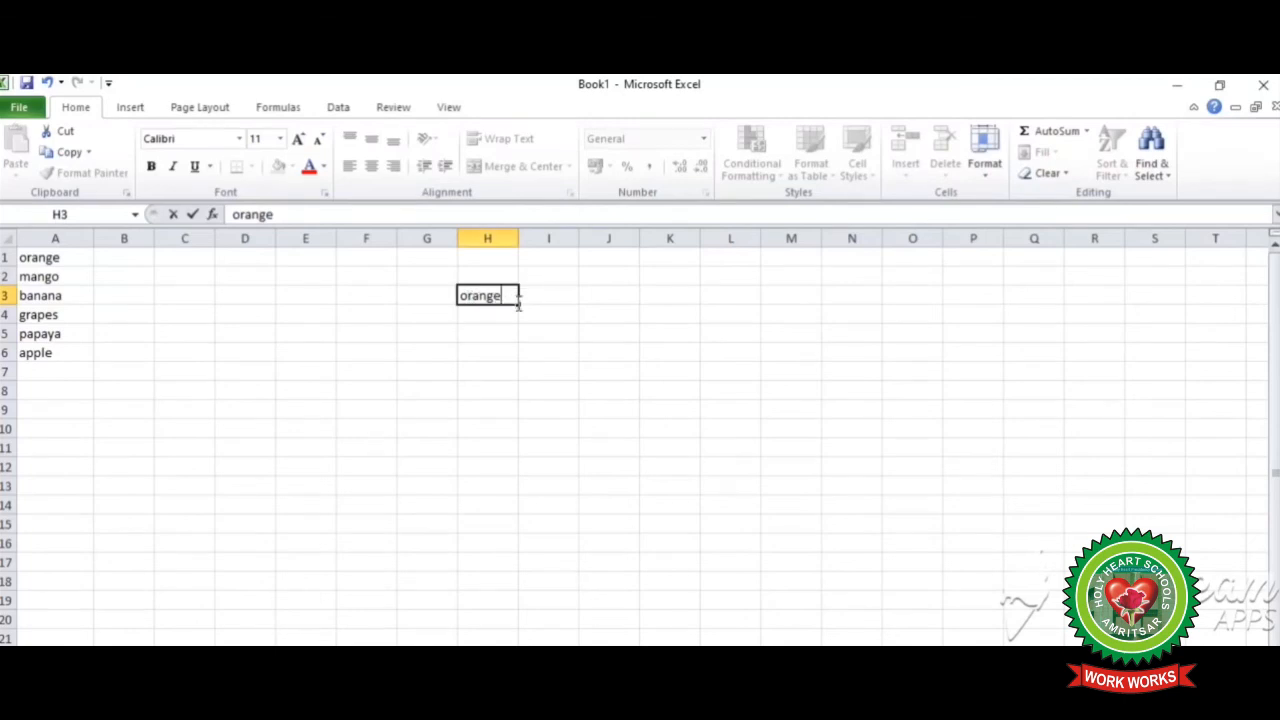
left_click_drag(517, 303, 504, 390)
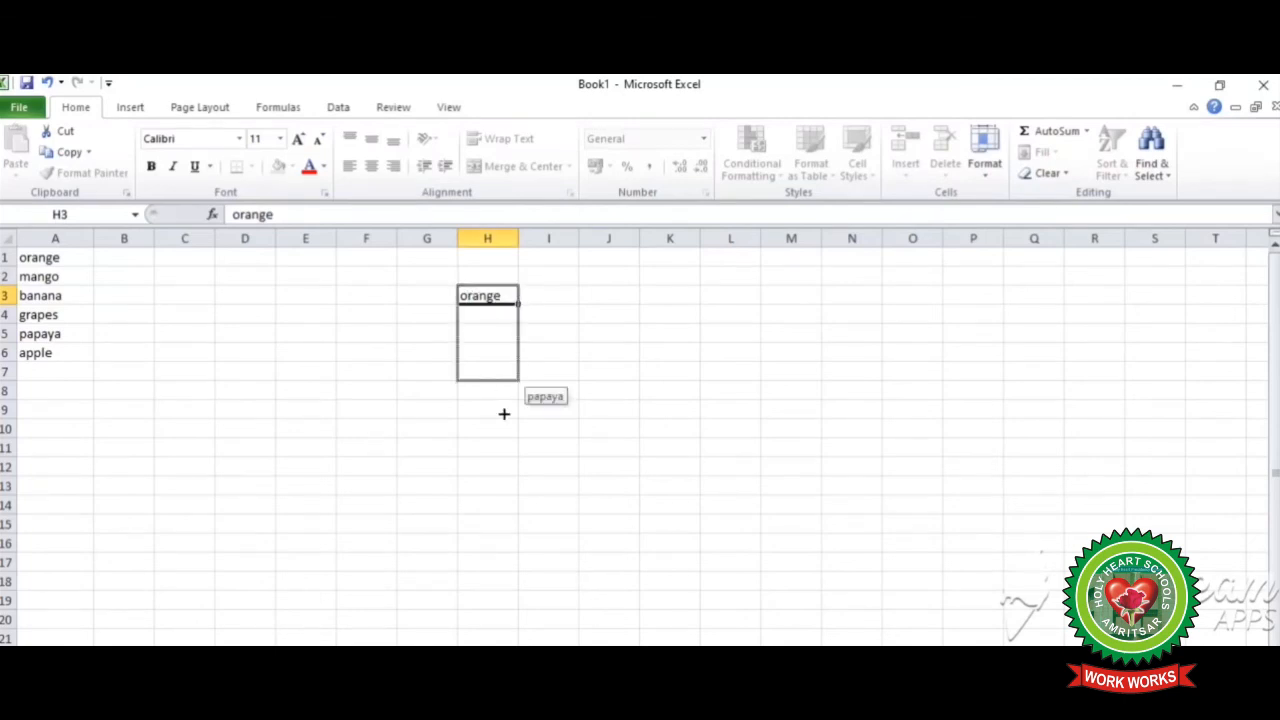